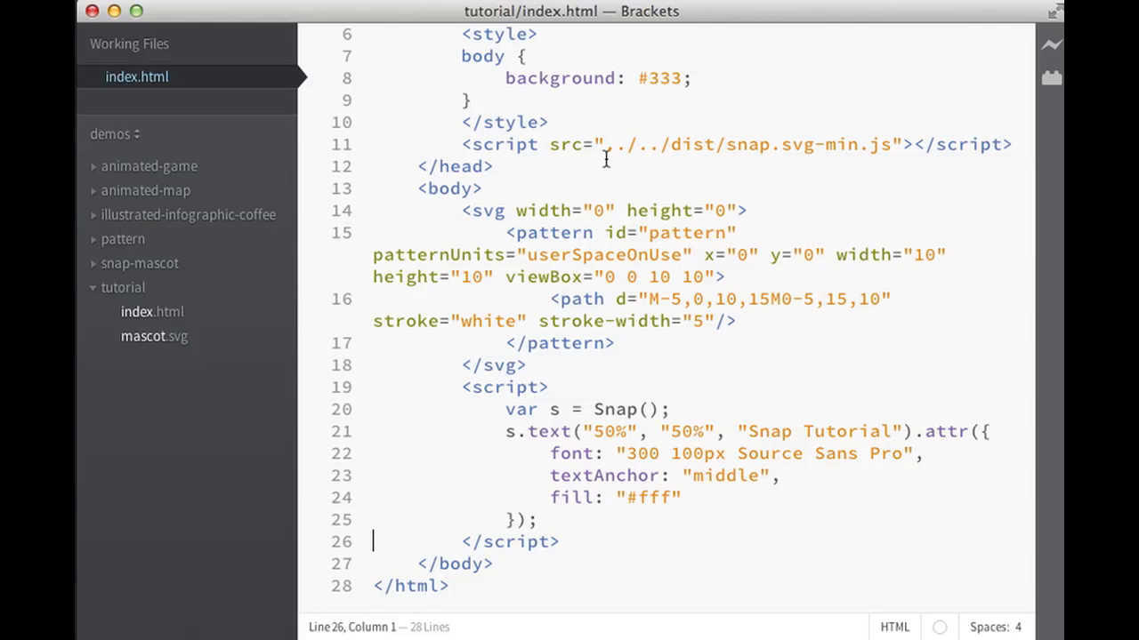
Review the Snap.svg library path and the line creating the Snap paper.
left_click_drag(605, 144, 890, 145)
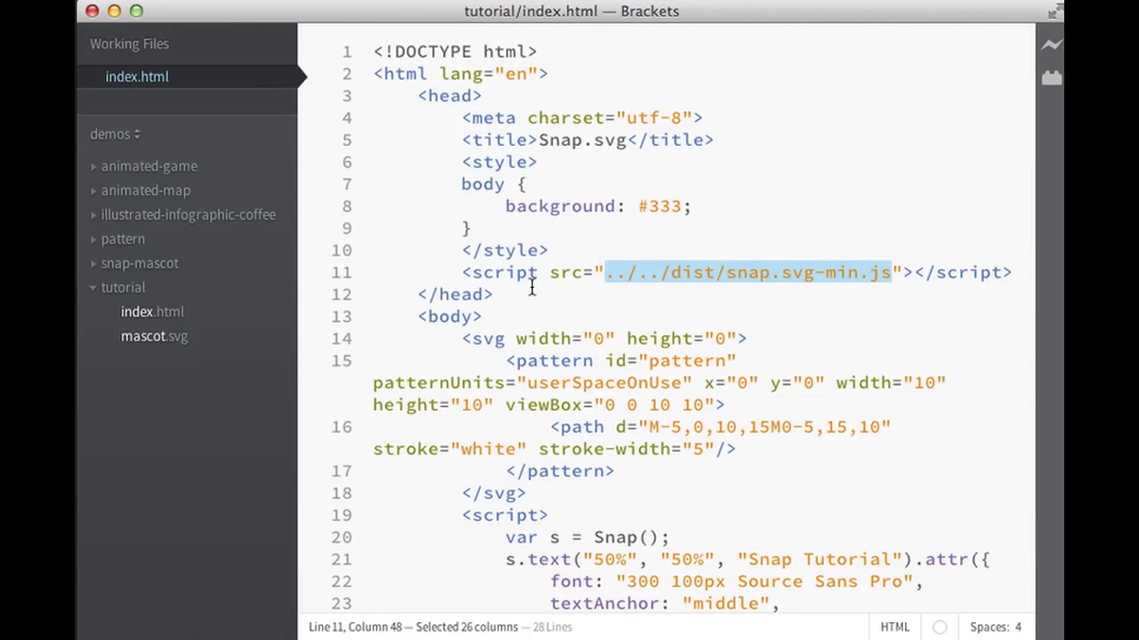
scroll("down", 3)
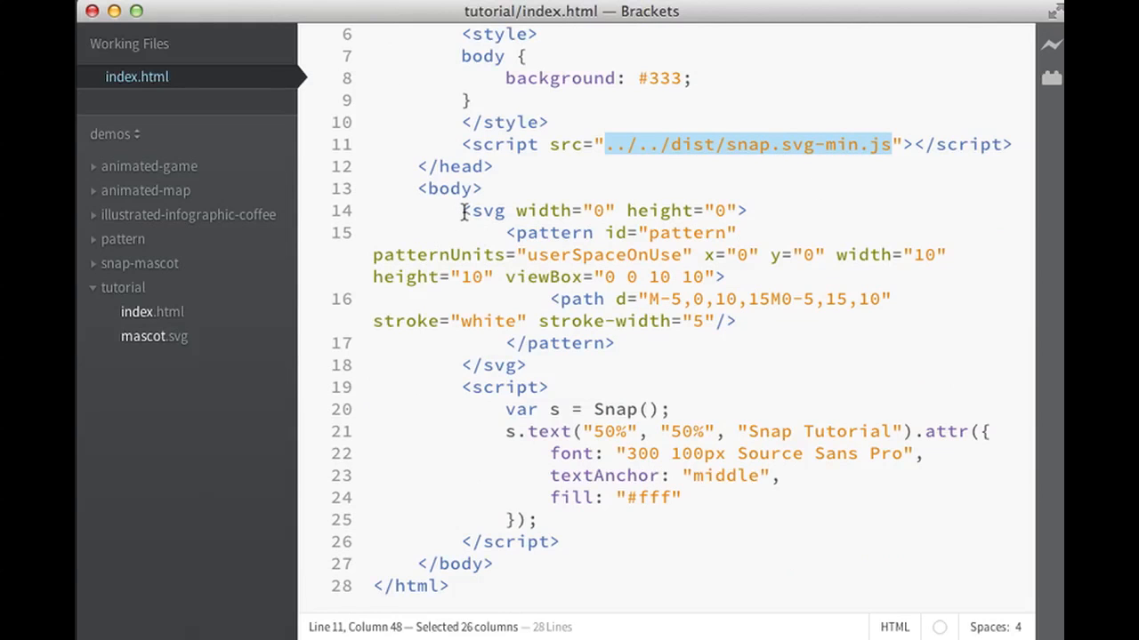
left_click_drag(460, 210, 526, 365)
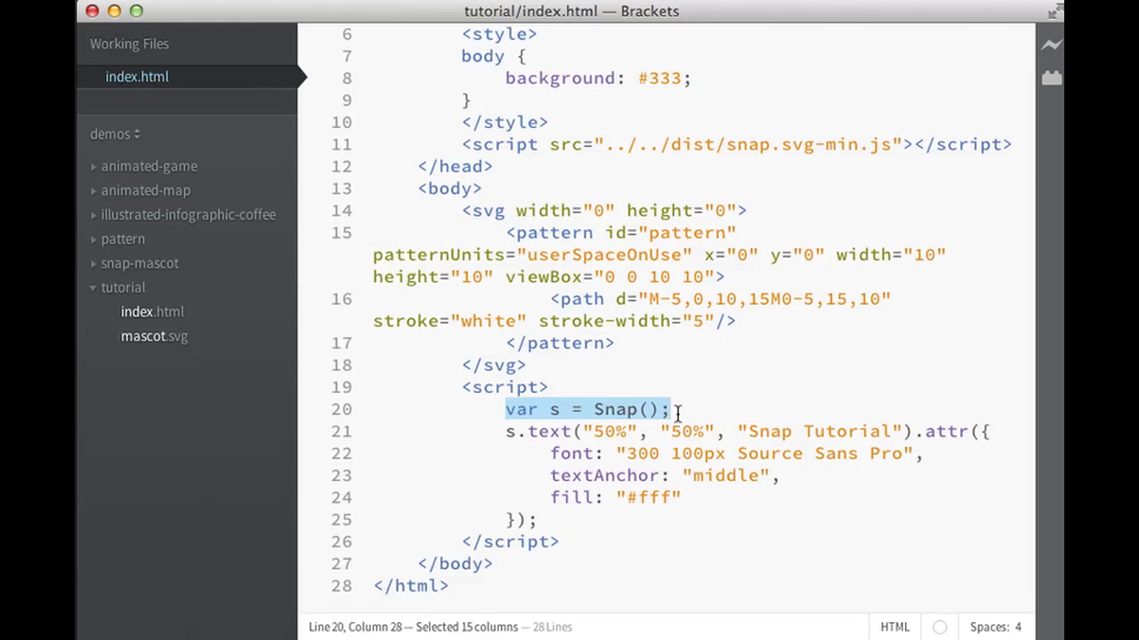
Remove the s.text block that drew the Snap Tutorial text, keeping only var s = Snap();.
left_click(648, 409)
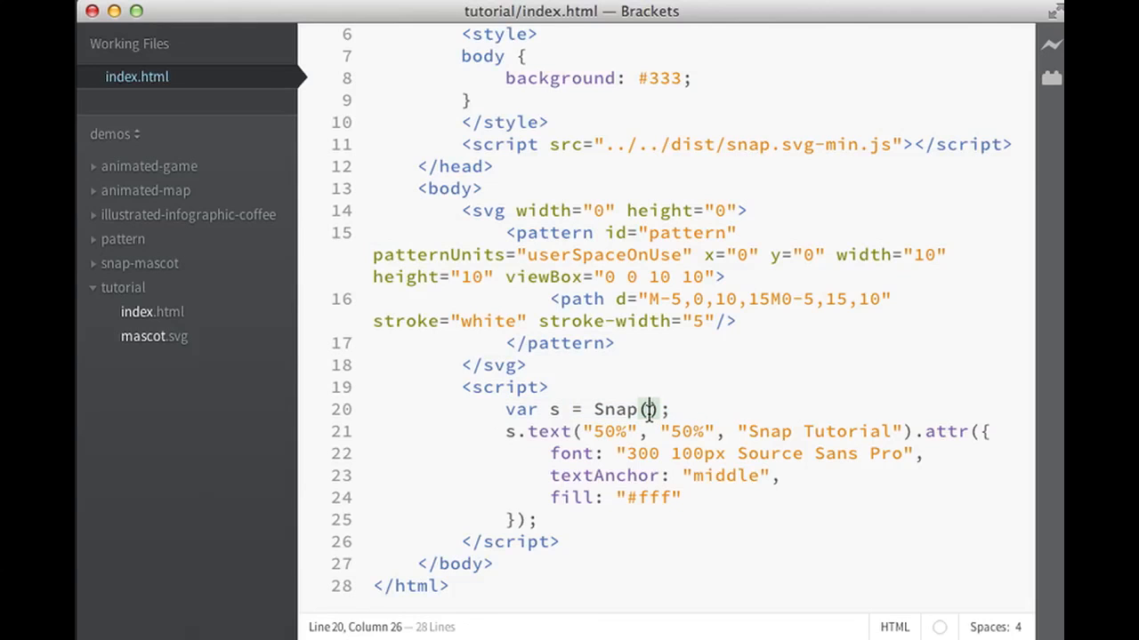
type("800, 60")
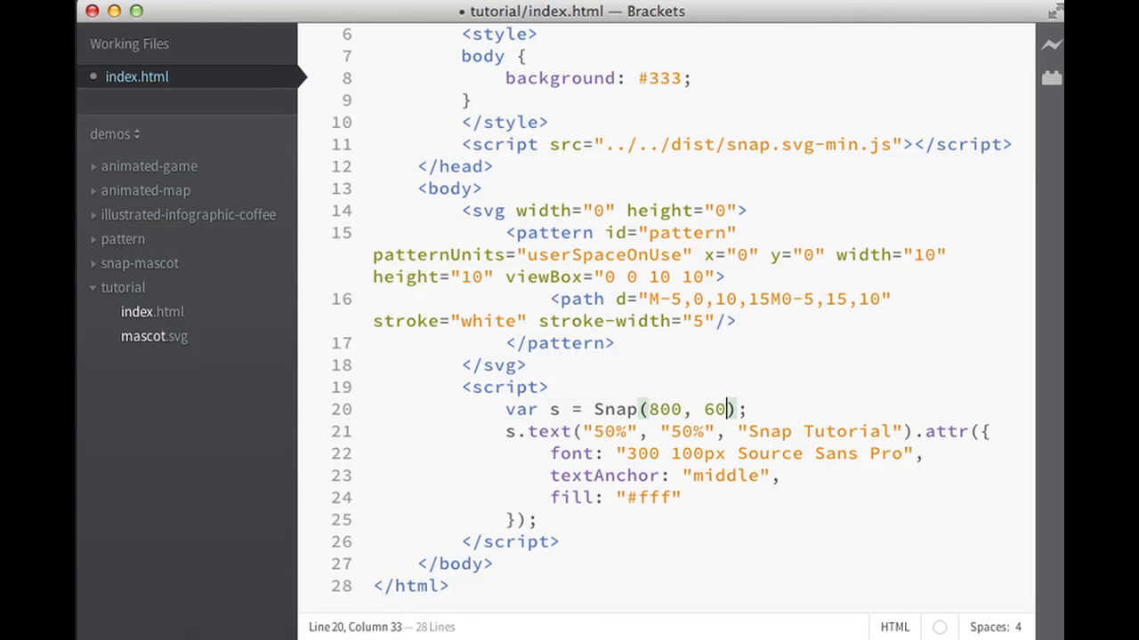
key("Backspace")
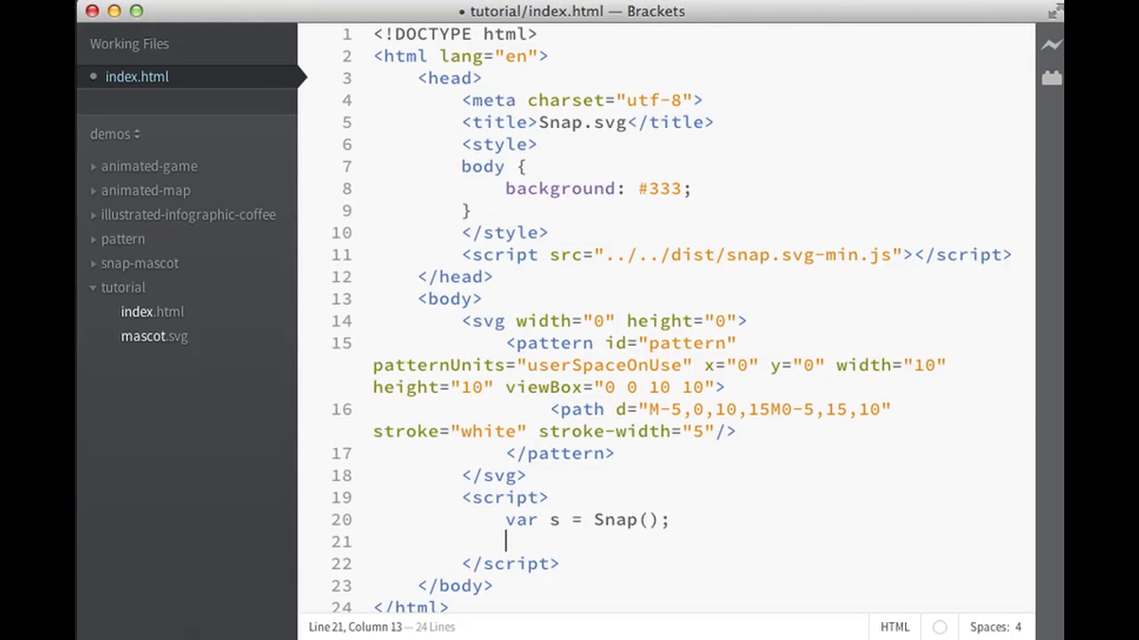
Declare var bigCircle = s.circle(100, 100, 50);.
type("var")
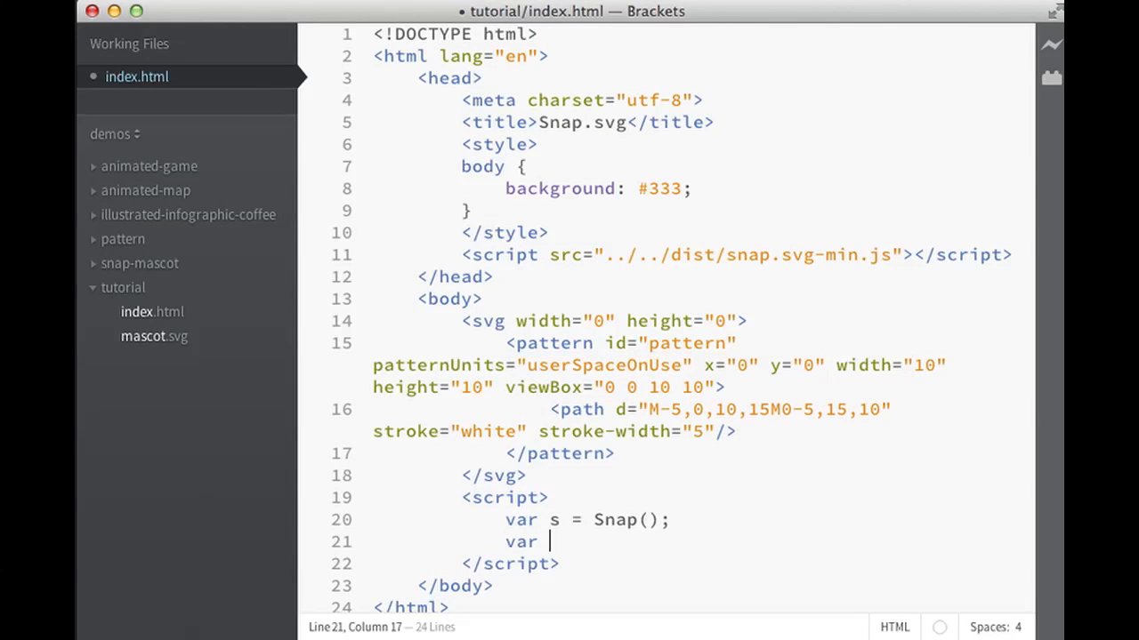
type("bigCircl")
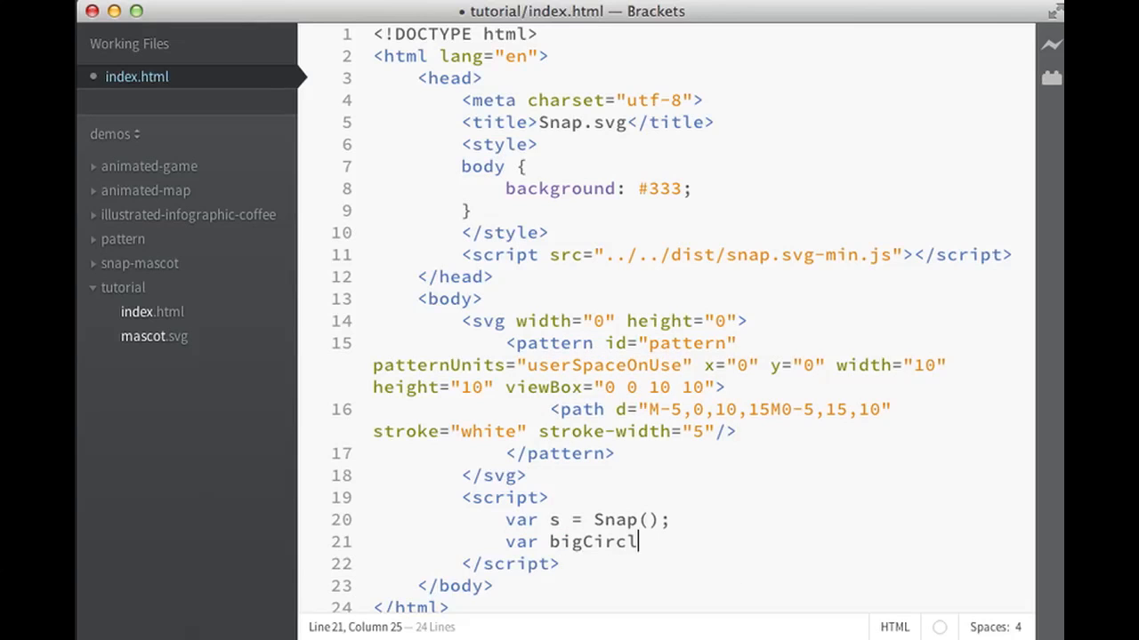
type("e =")
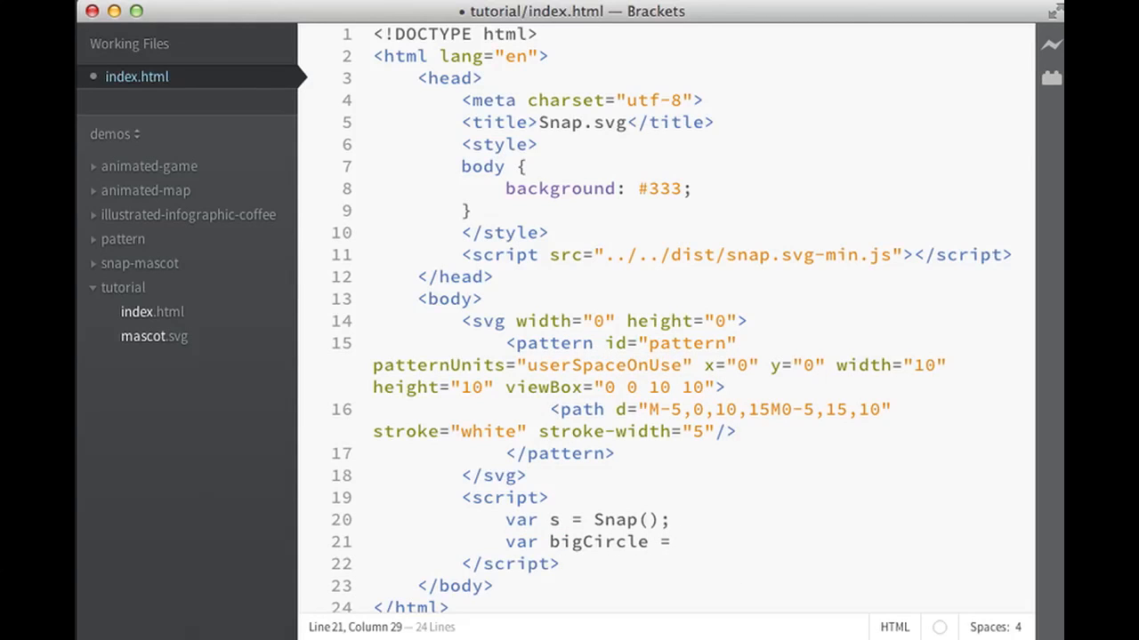
type(".")
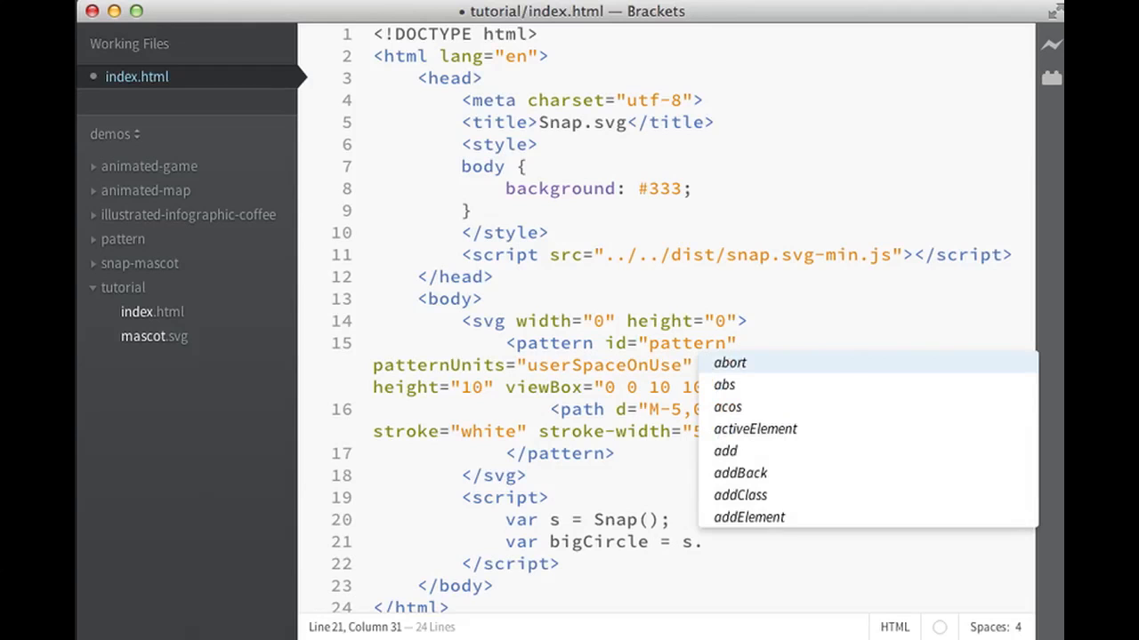
type("circle(")
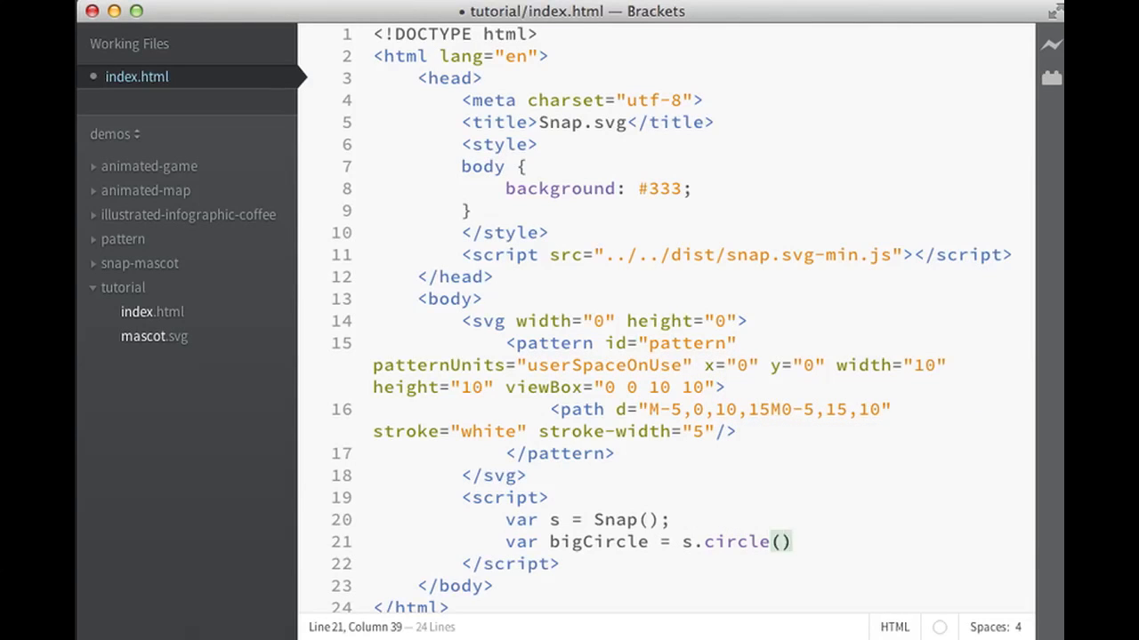
type("100, 100")
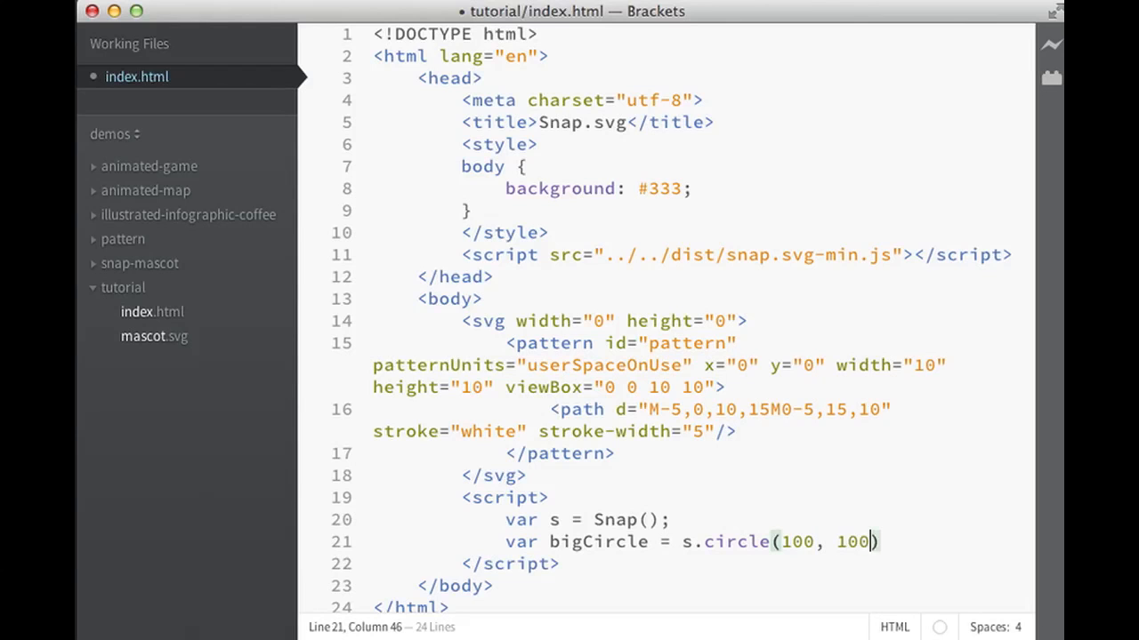
type(", 50")
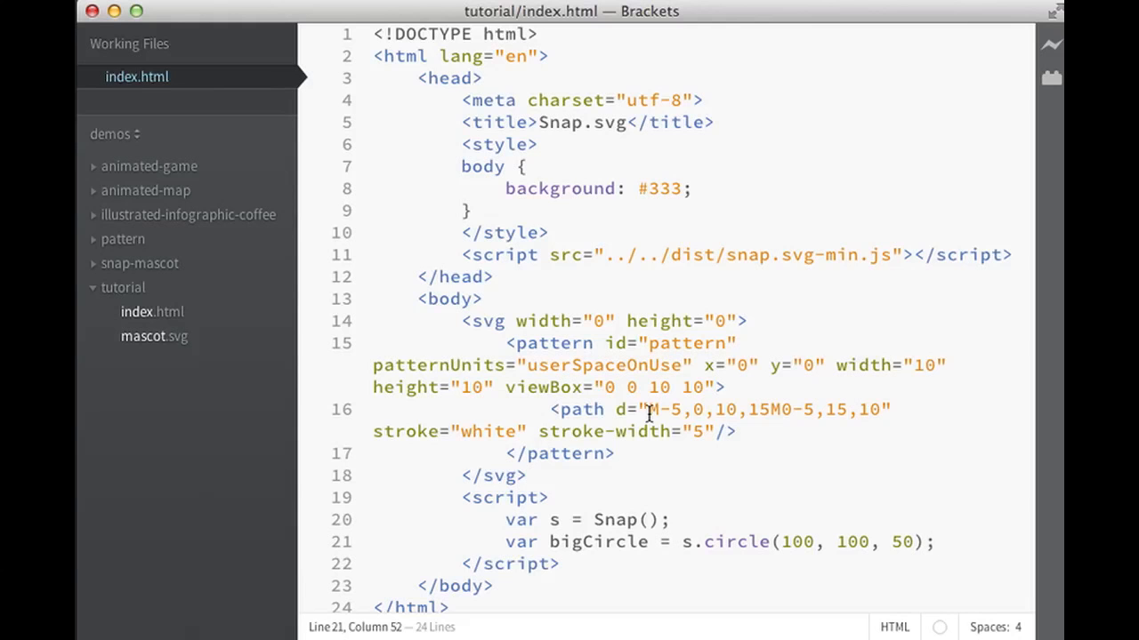
Write bigCircle.attr with fill "#bada55", stroke "#000" and strokeWidth 5, then save.
type("bigCircle")
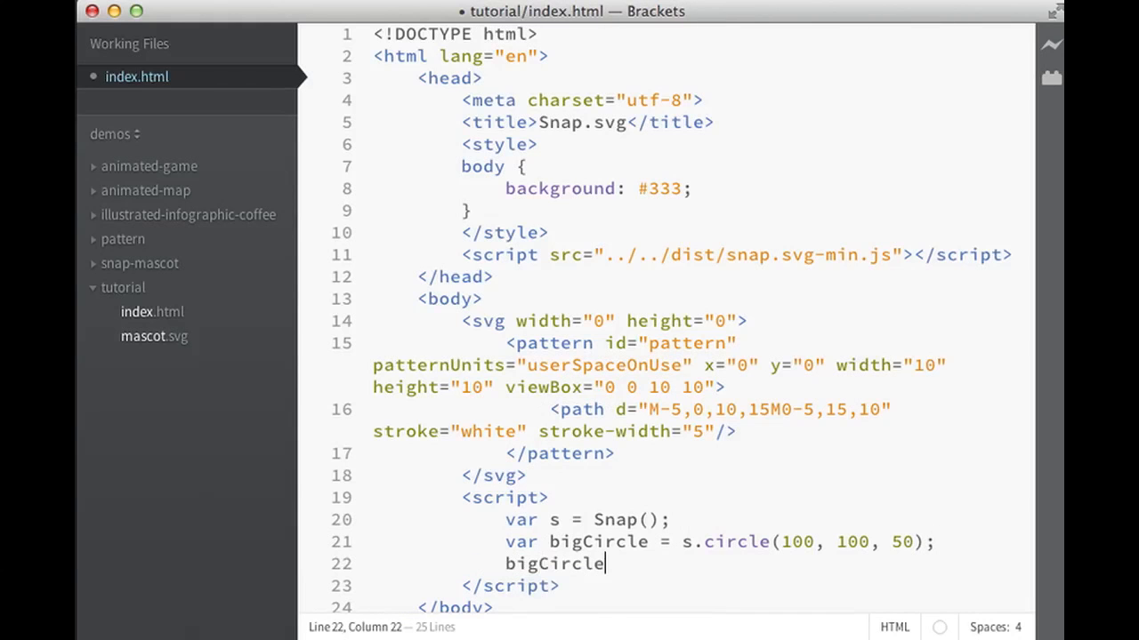
type(".attr({")
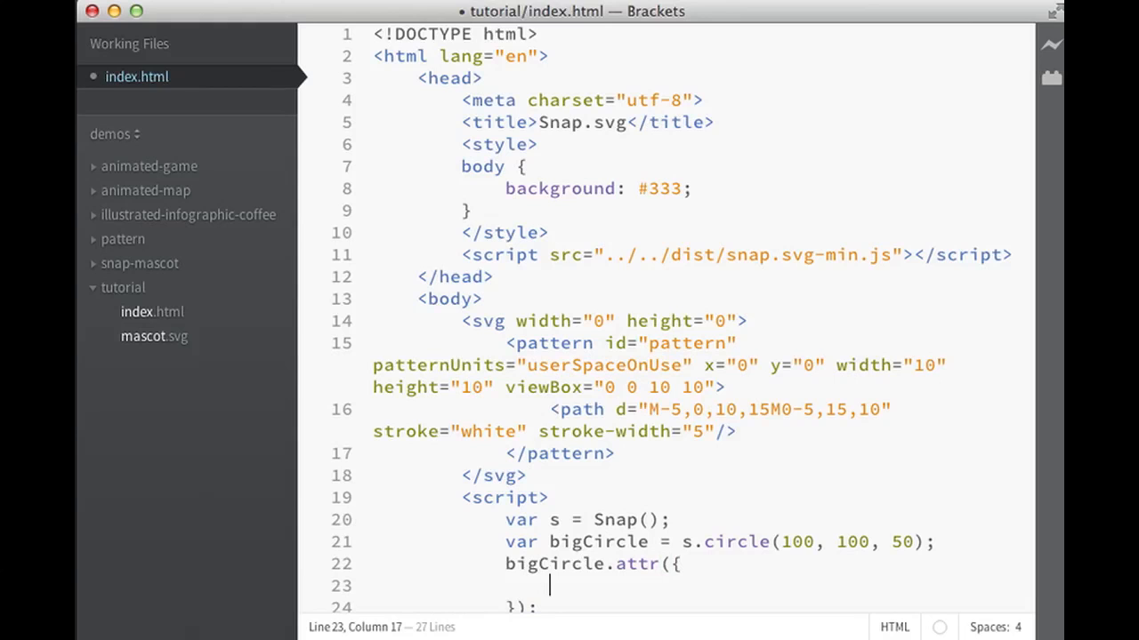
type("fill:")
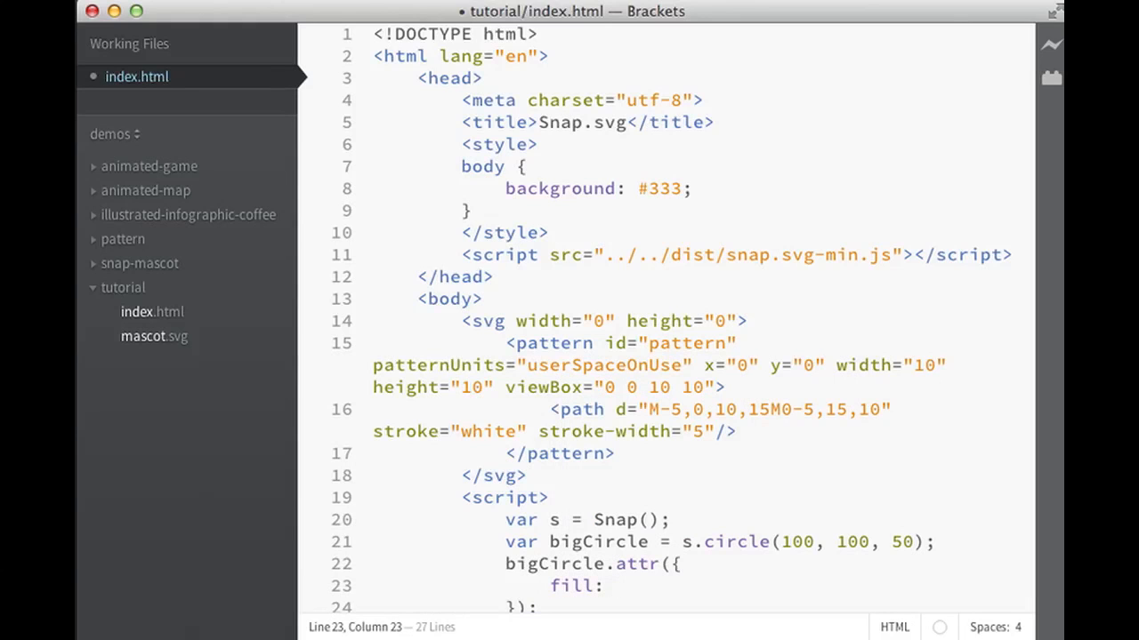
type("\"#bada")
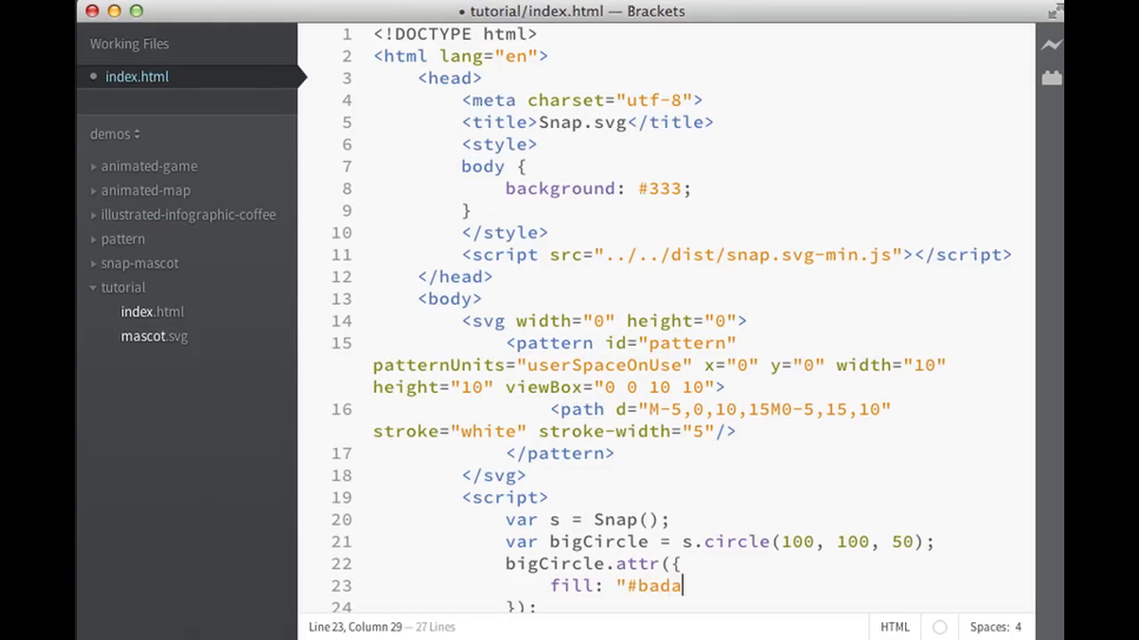
type("55\",")
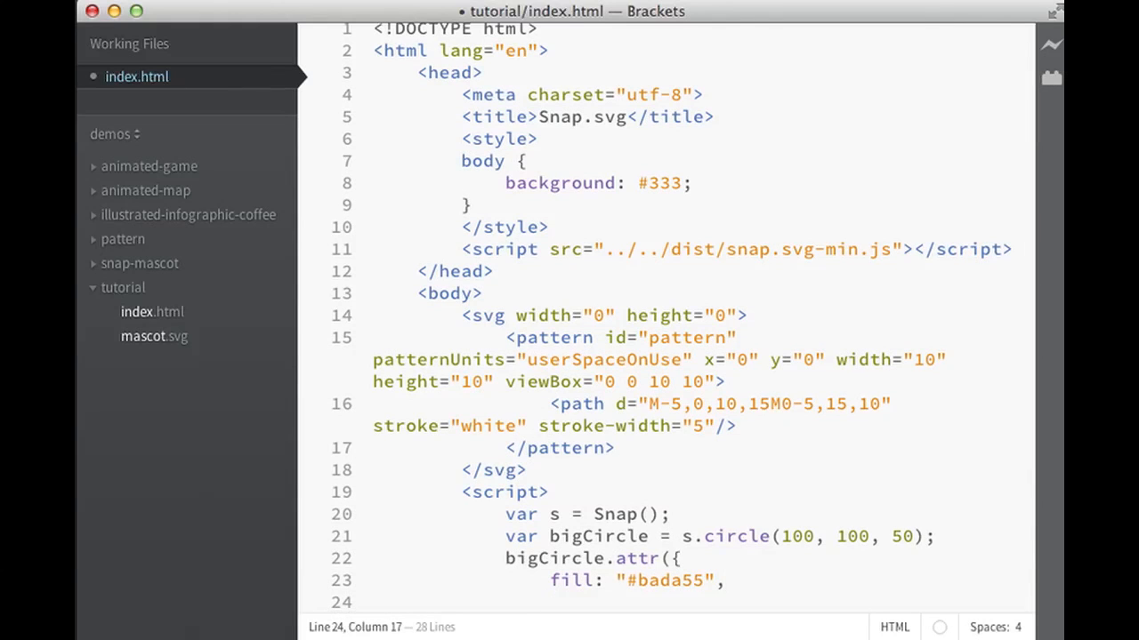
type("stroke: \"#000\",")
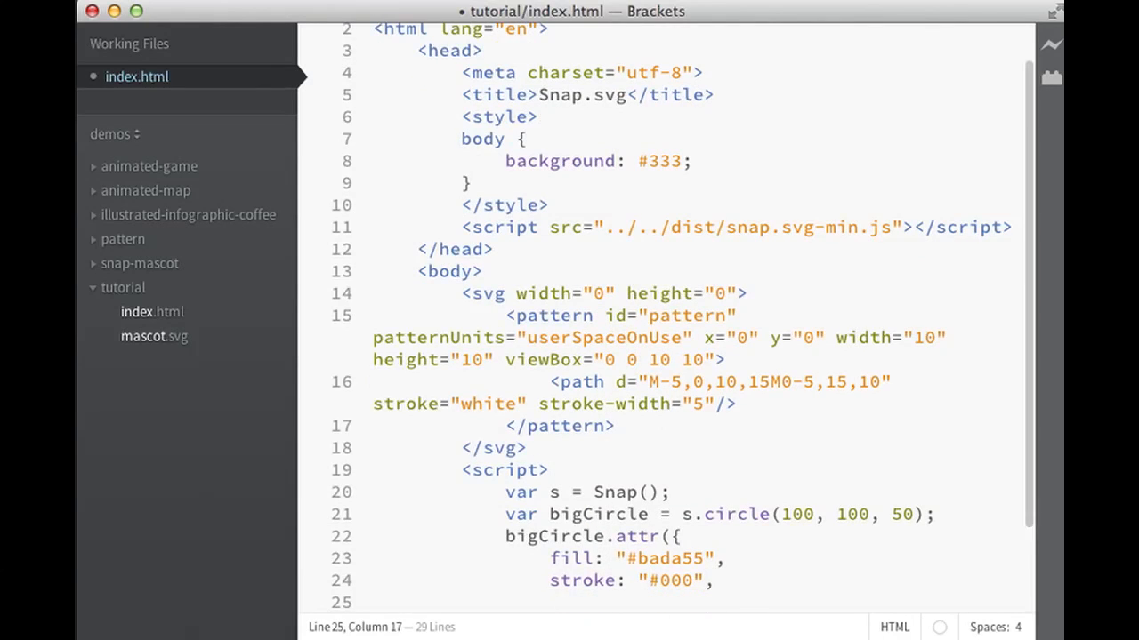
type("strokeWidth: 5")
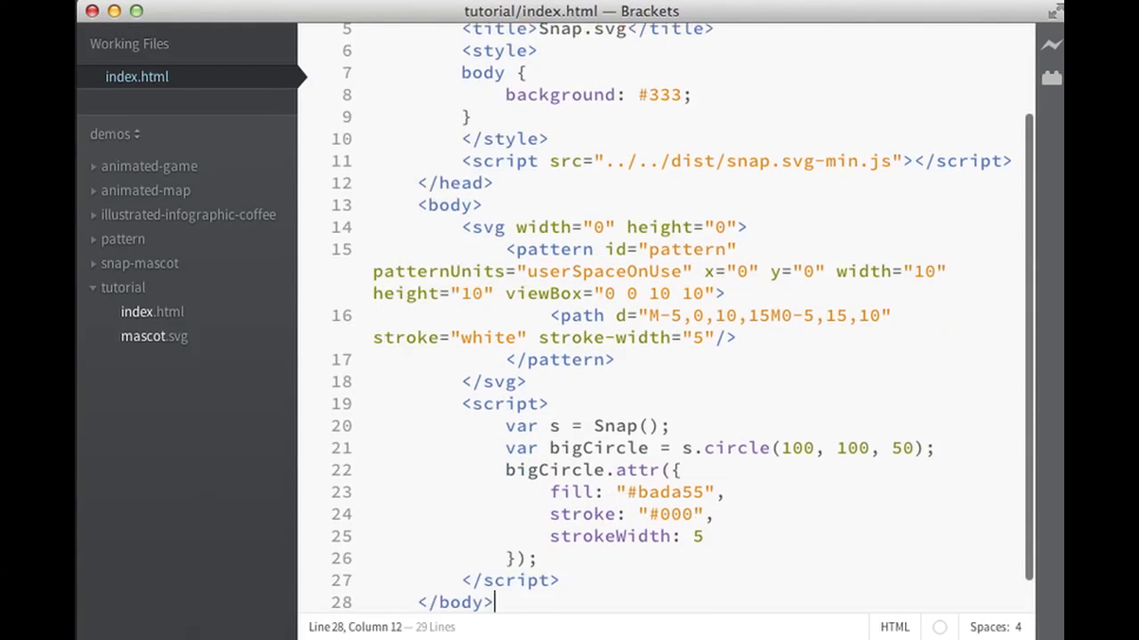
Declare var smallCircle = s.circle(70, 100, 40);.
type("var")
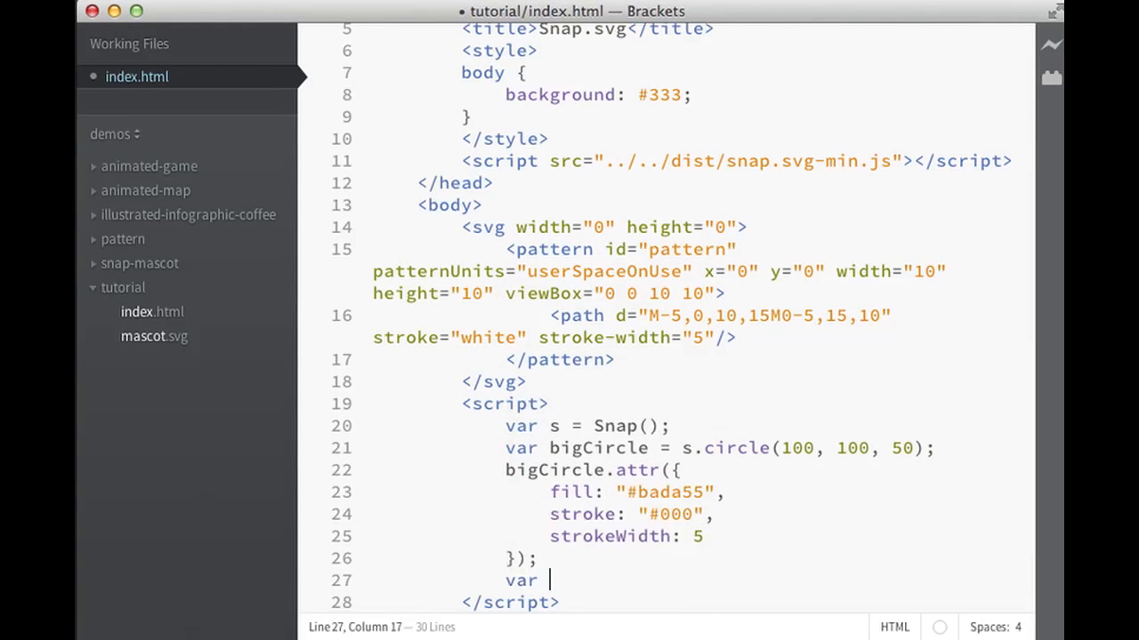
type("smallCi")
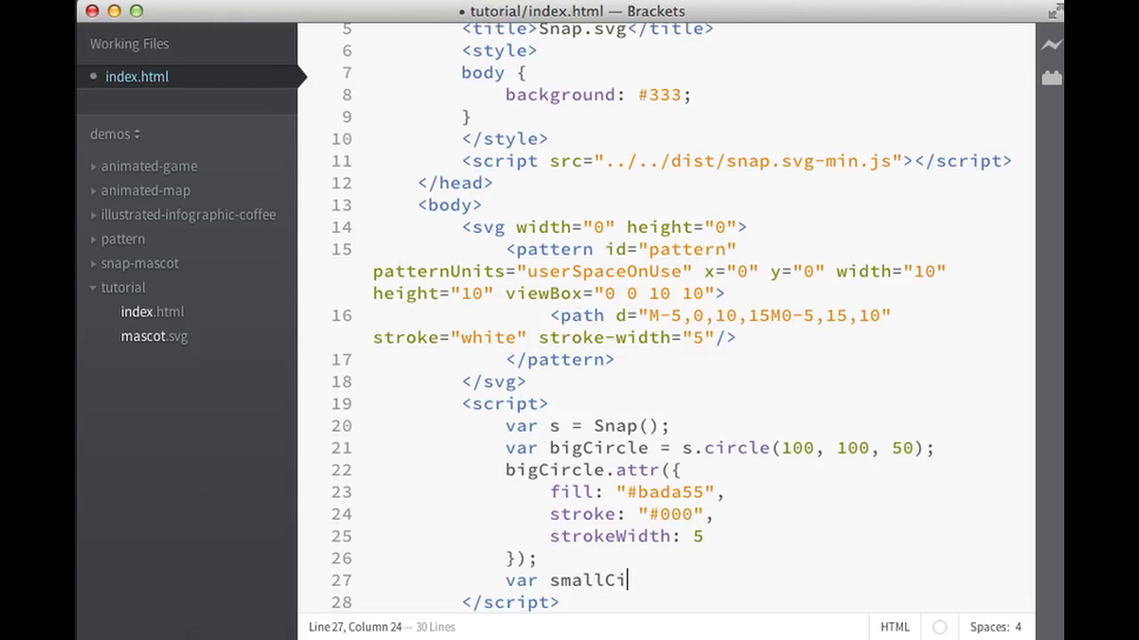
type("rcle")
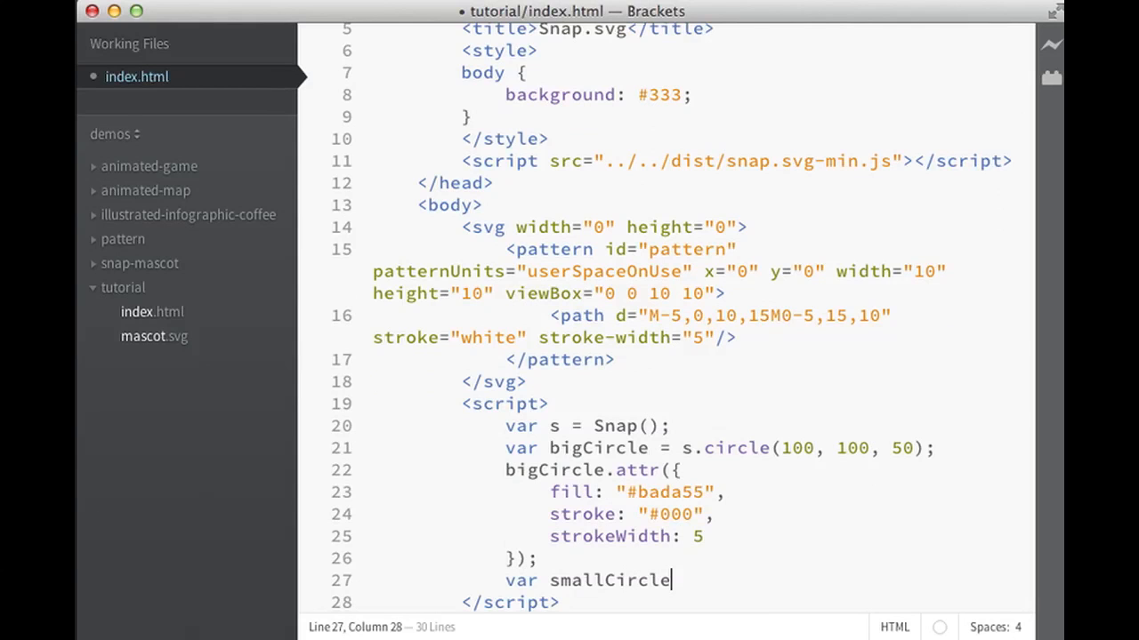
type("=")
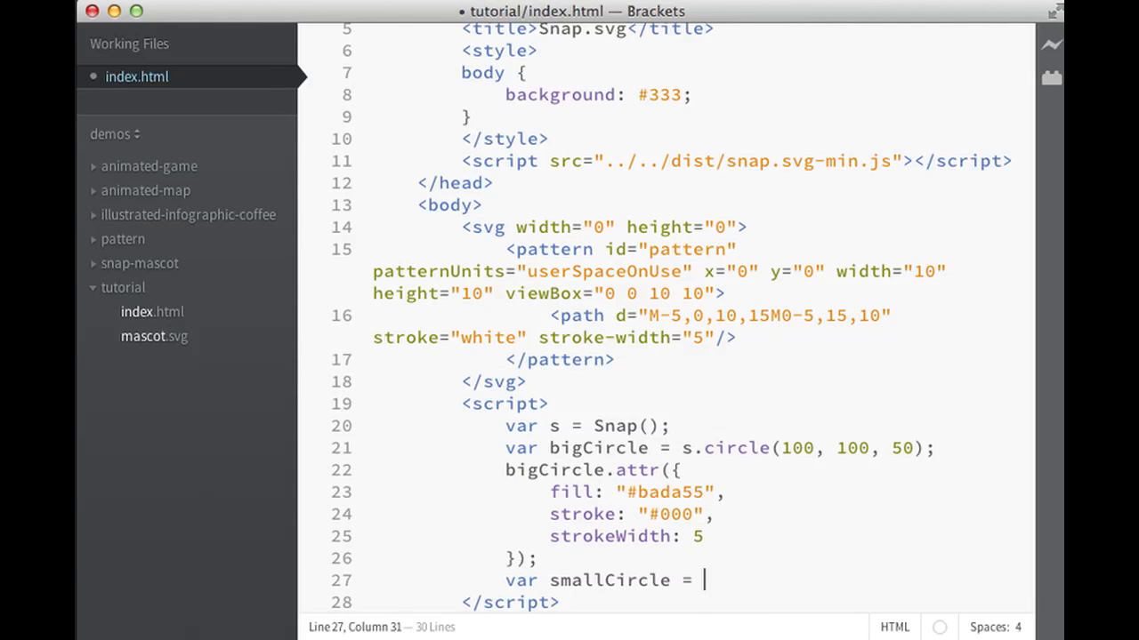
type("s.circle")
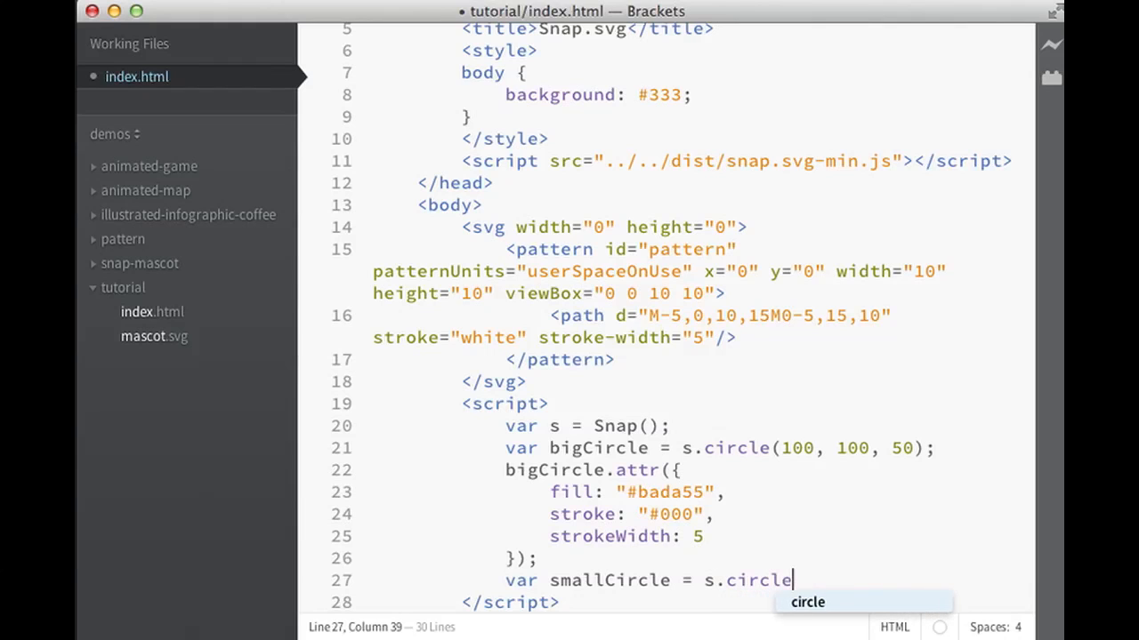
type("(")
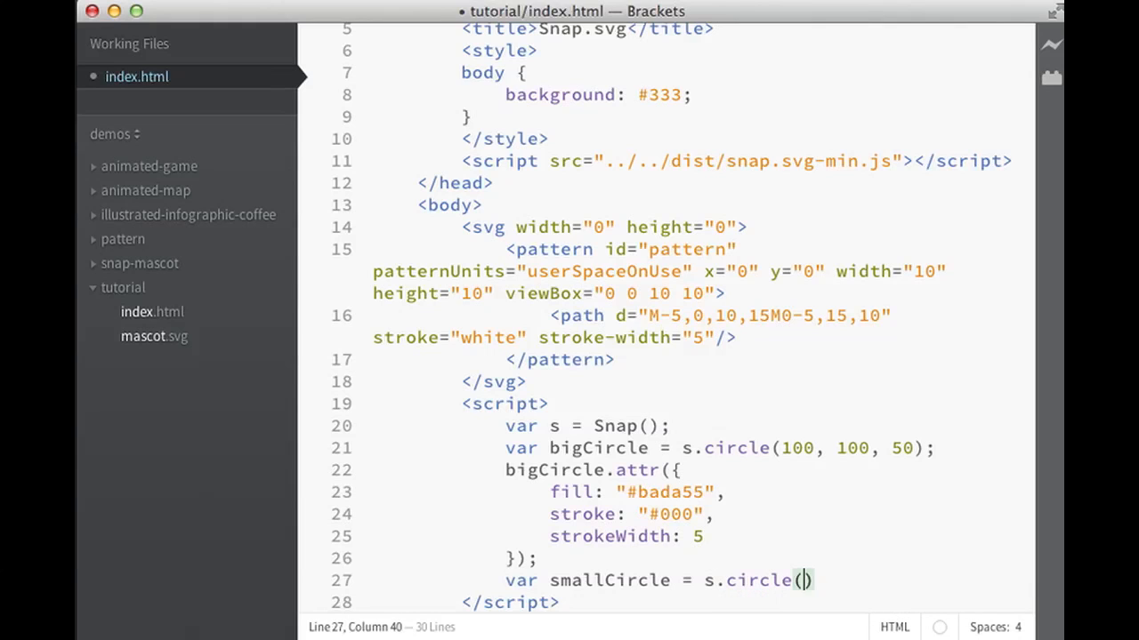
type("70, 1")
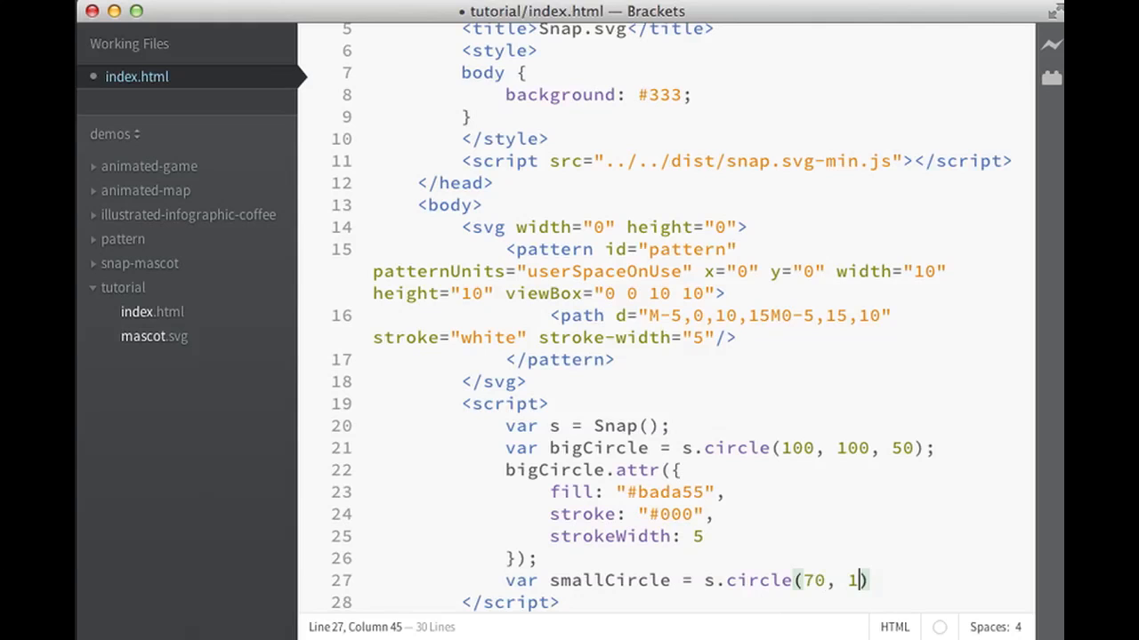
type("00, 40")
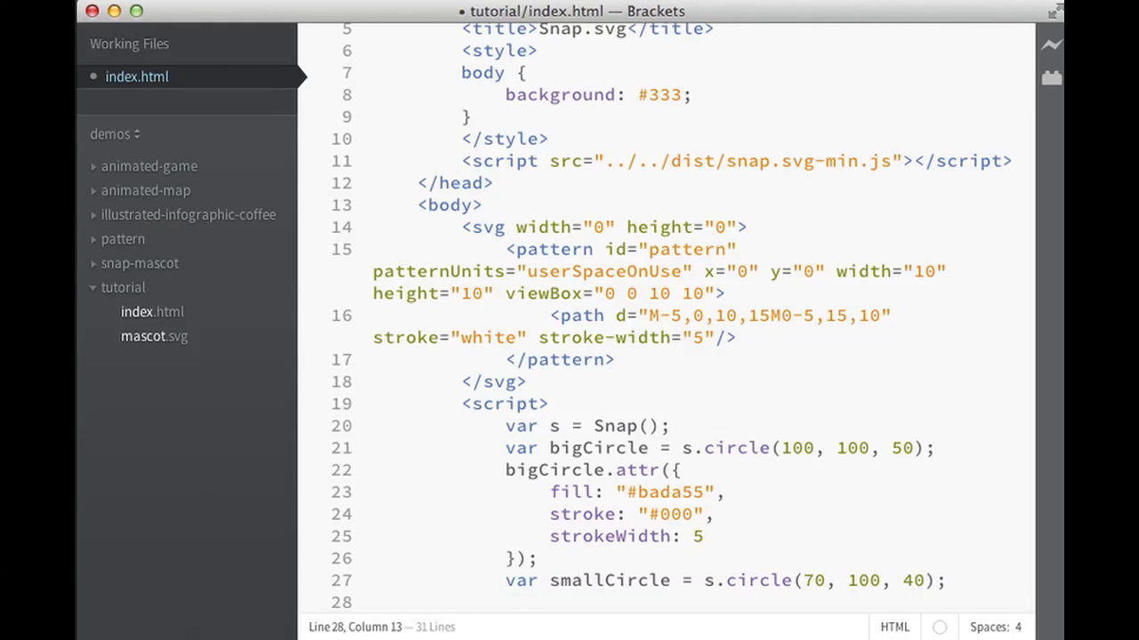
Declare var discs = s.group(smallCircle); as the start of the group.
type("var")
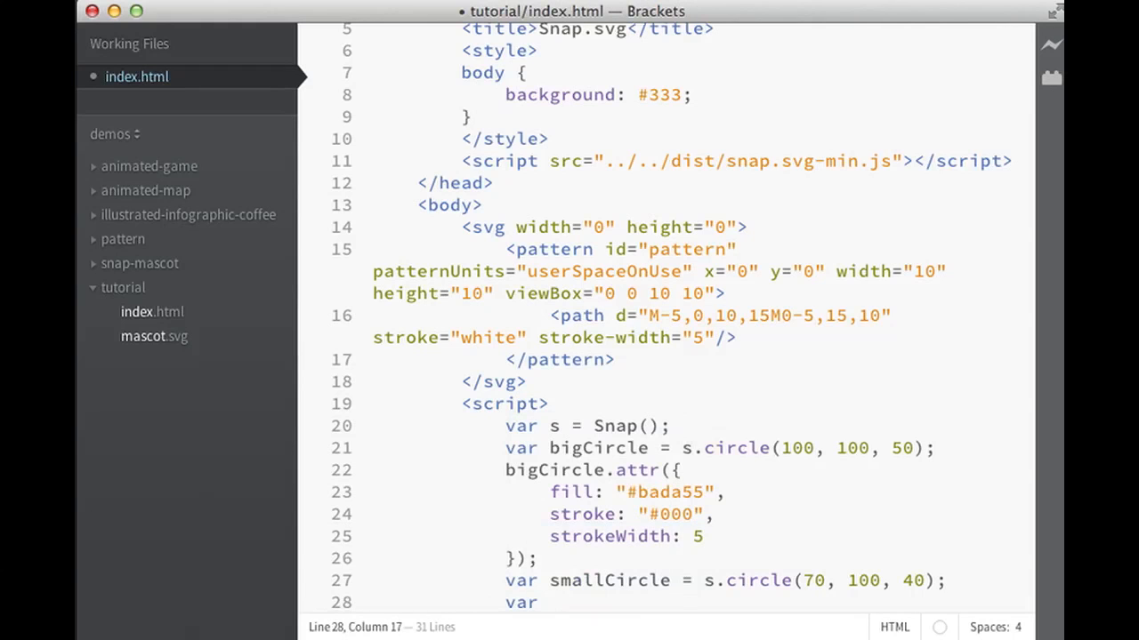
type("discs")
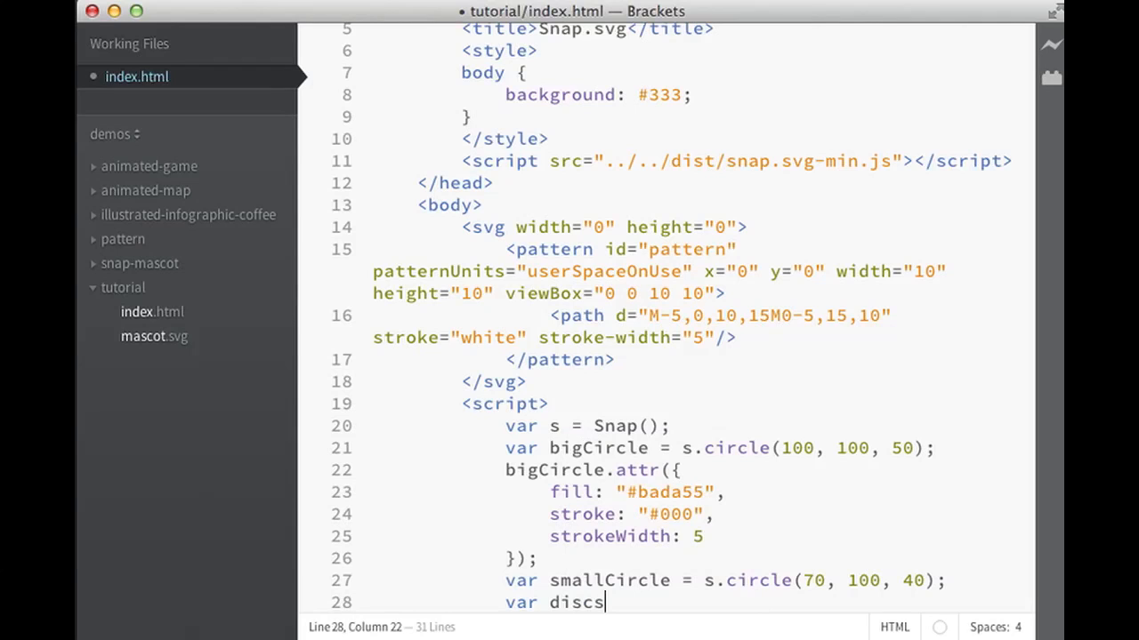
type("=")
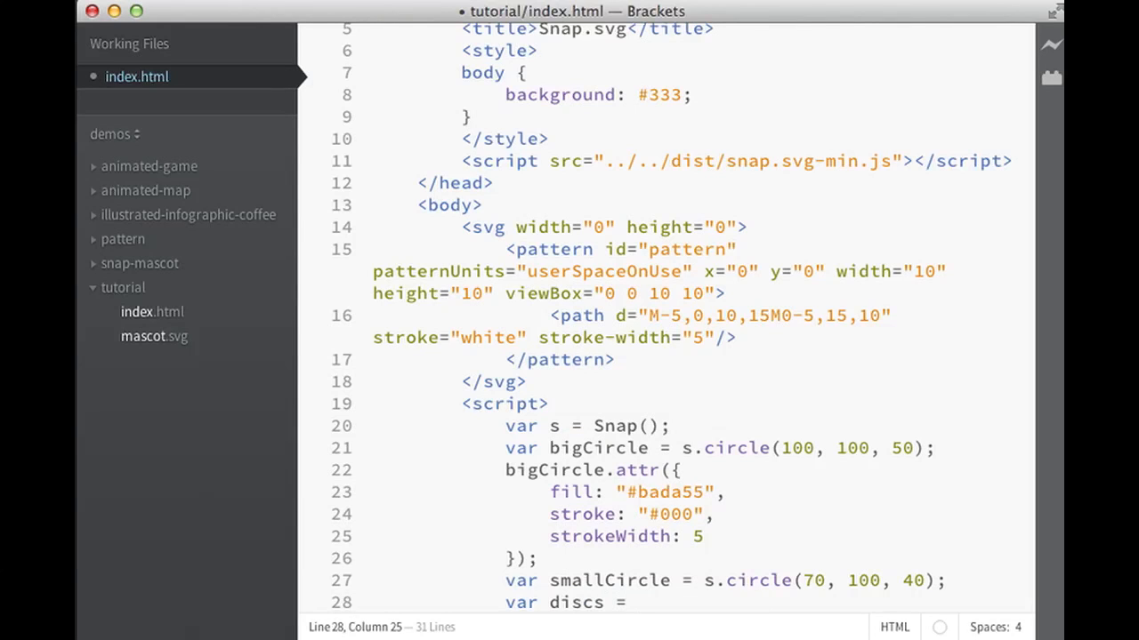
type("s.group()")
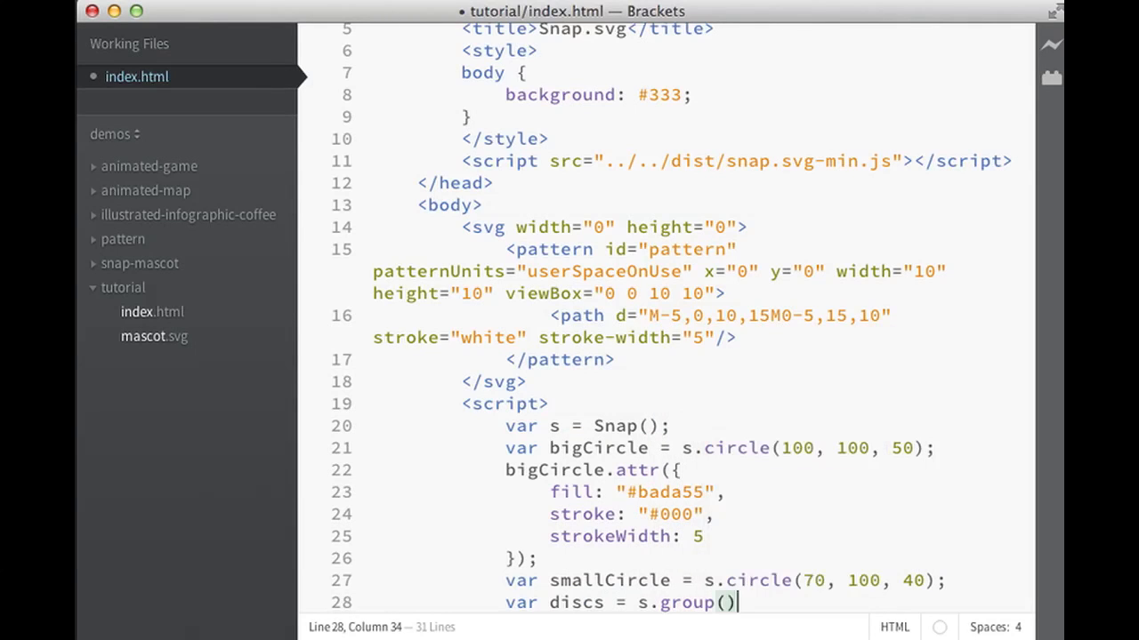
type(";")
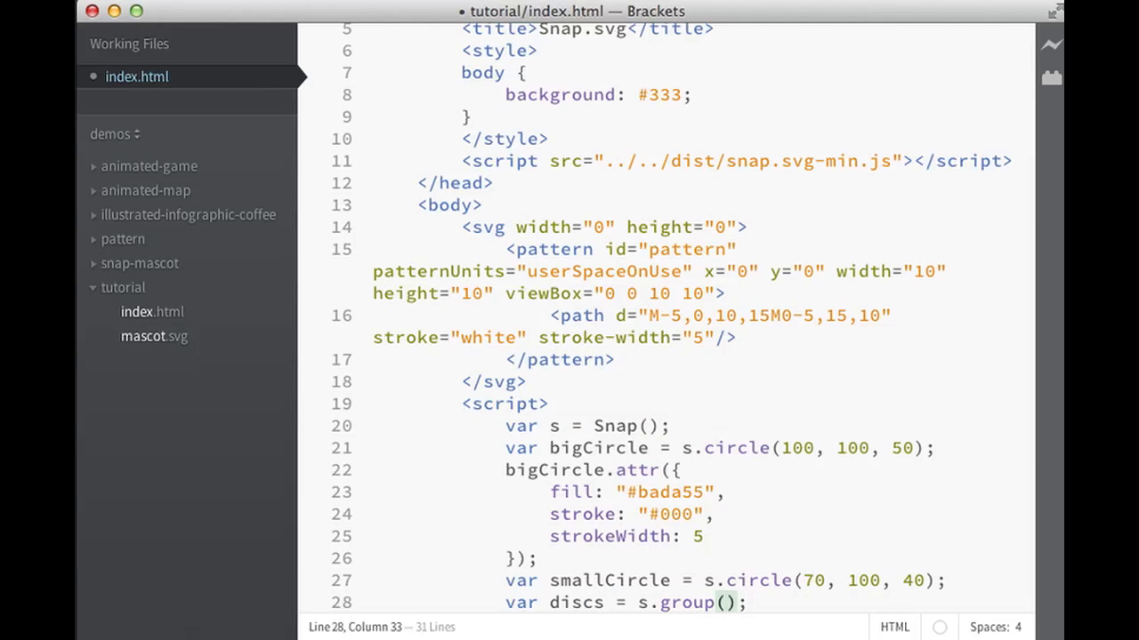
type("smallCircle,")
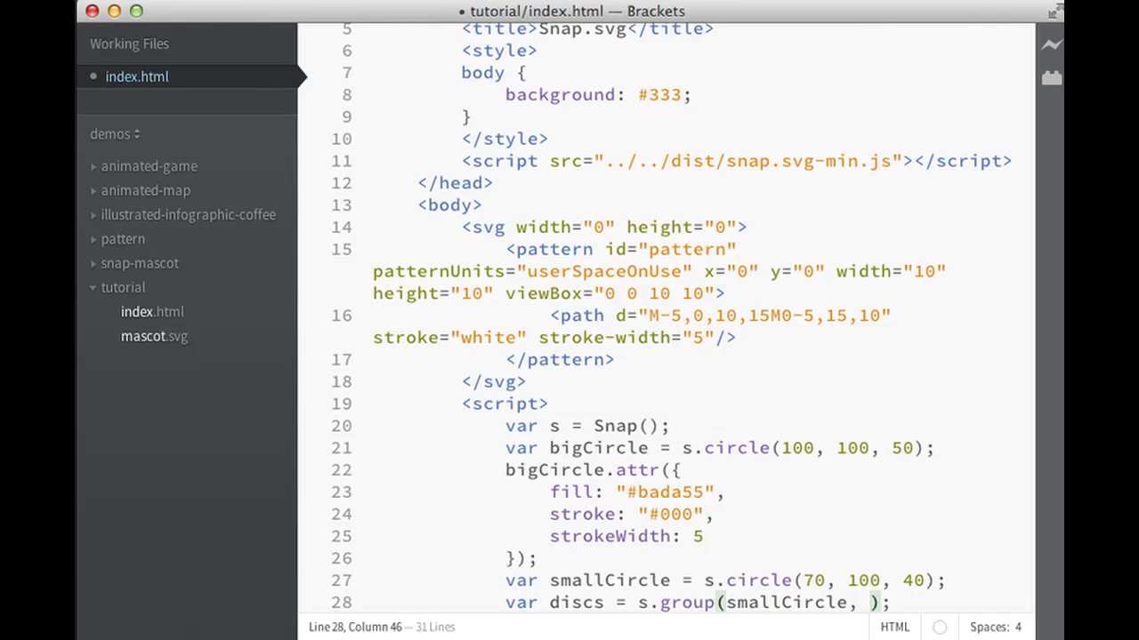
Add a second circle s.circle(130, 100, 40) to the discs group and begin a discs line.
left_click_drag(793, 579, 933, 580)
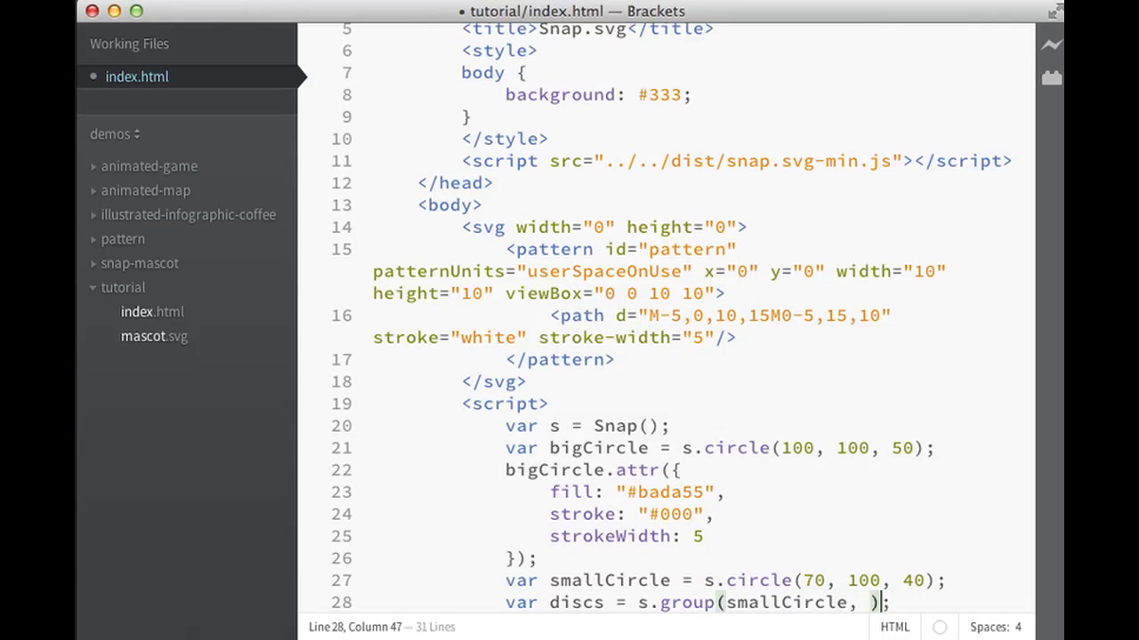
type("s.circle(70, 100, 40)")
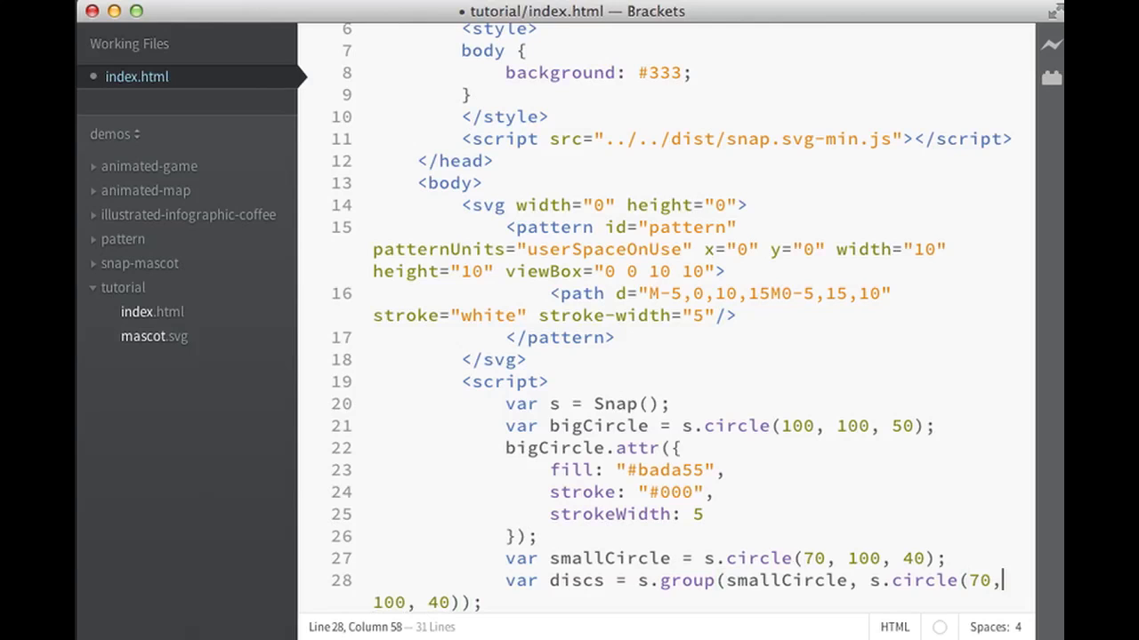
type("130")
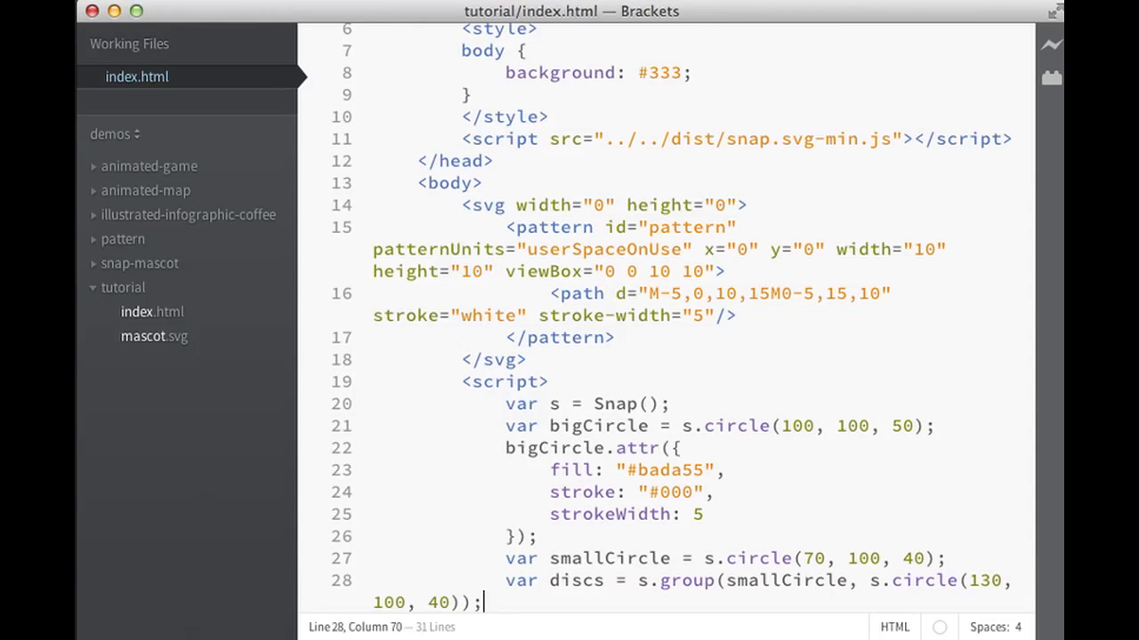
type("discs")
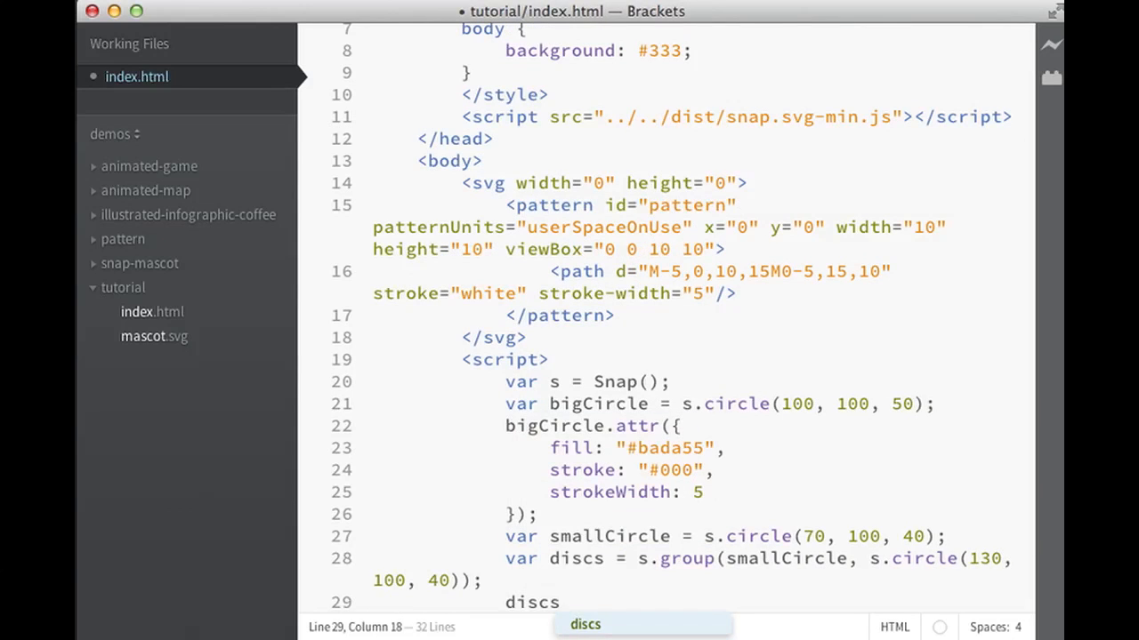
Write discs.attr({ fill: "#fff" }); to give the group a white fill.
type(".attr({")
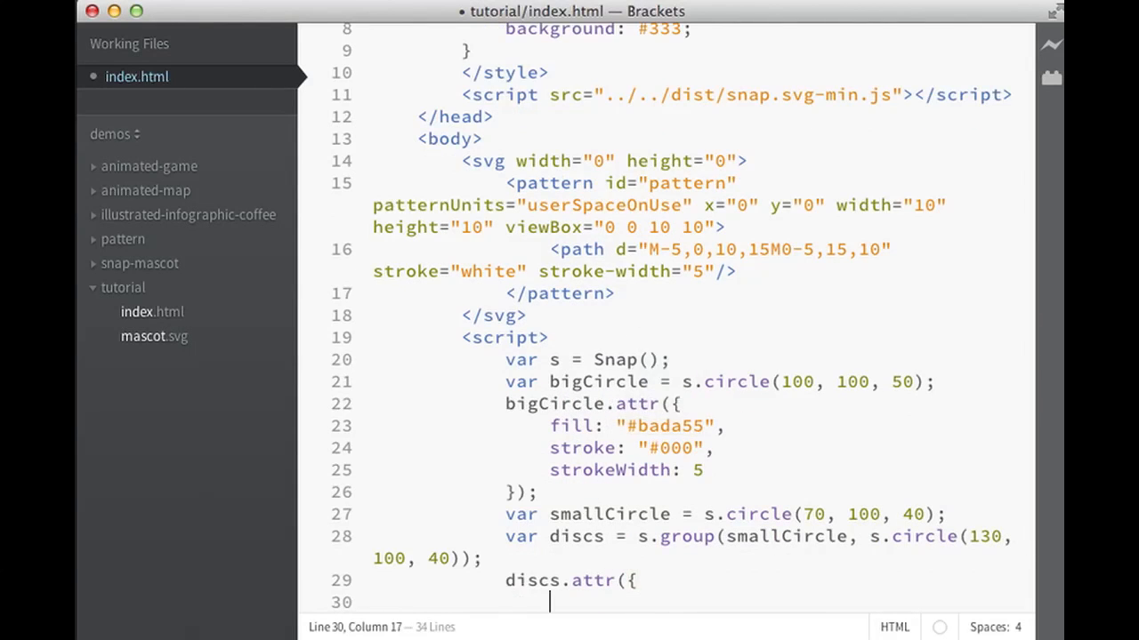
type("fill: \"")
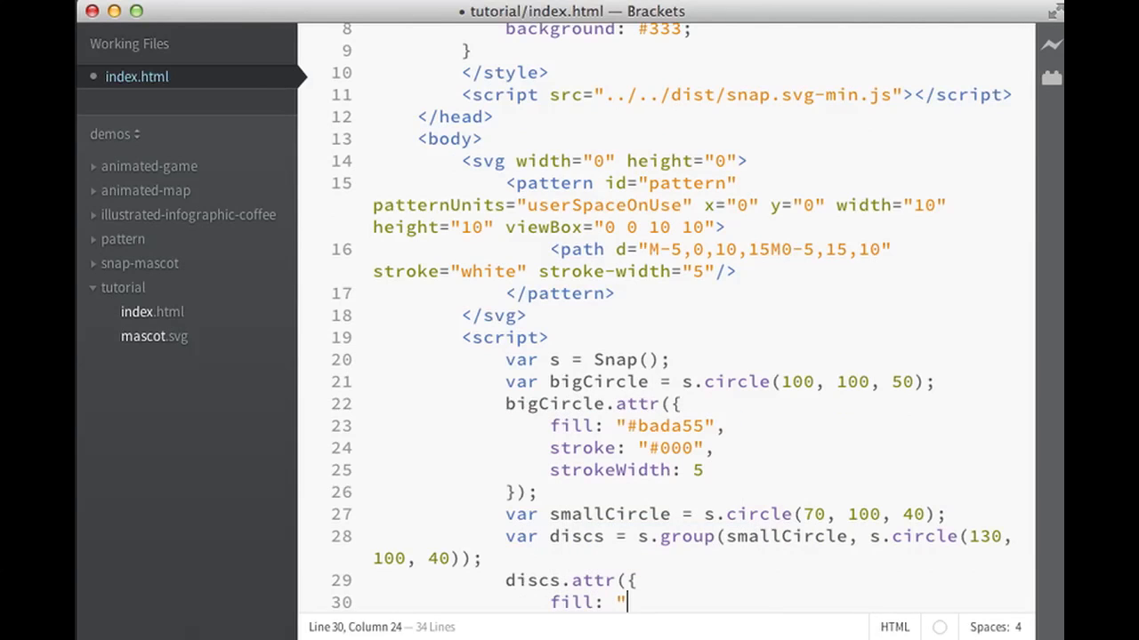
type("fff")
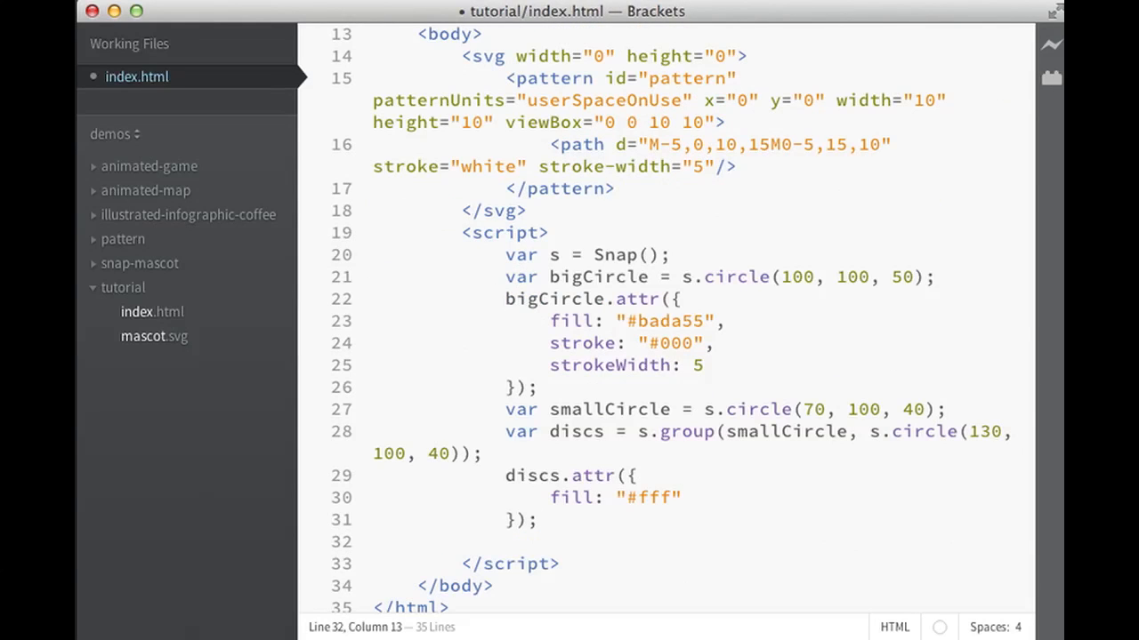
Write bigCircle.attr({ mask: discs }); so the discs mask the big circle.
type("bigCircle")
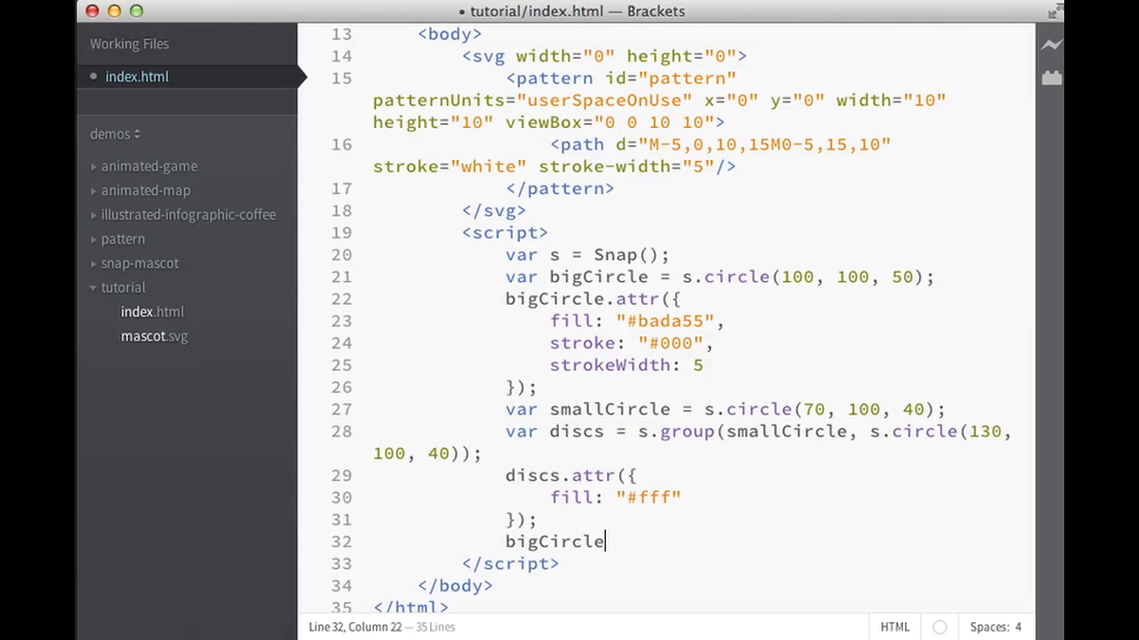
type(".attr")
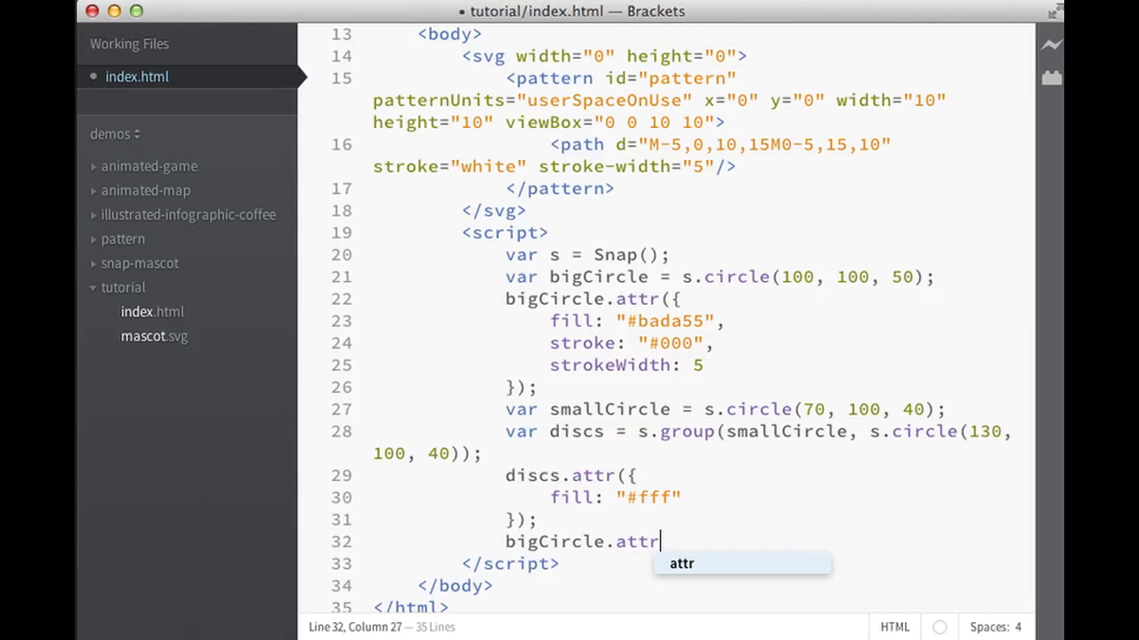
type("({})")
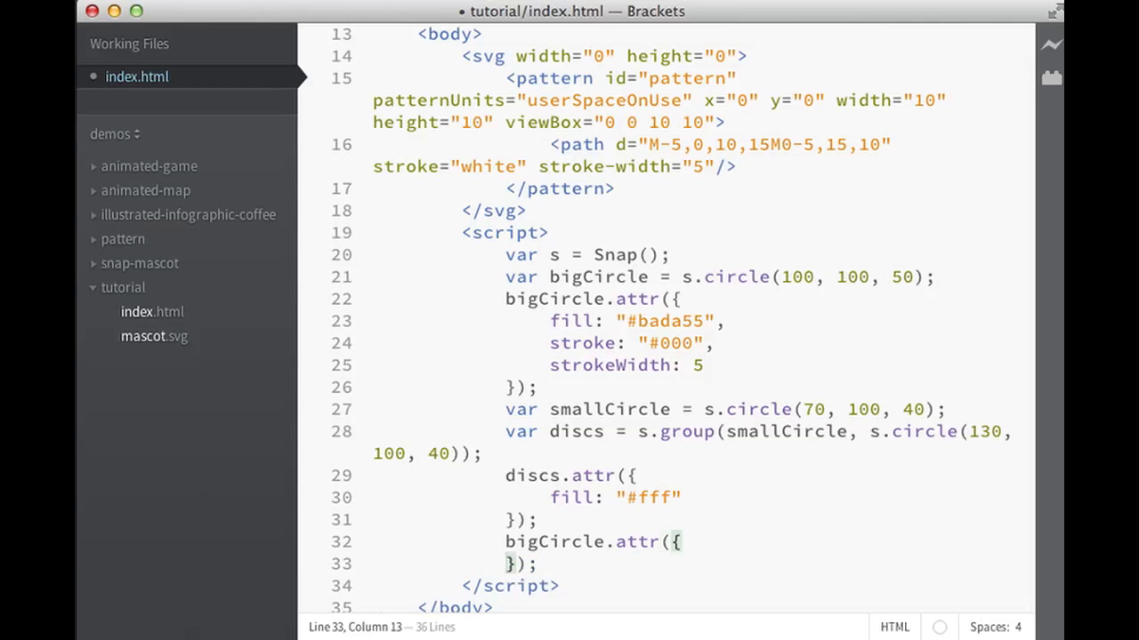
type("mask")
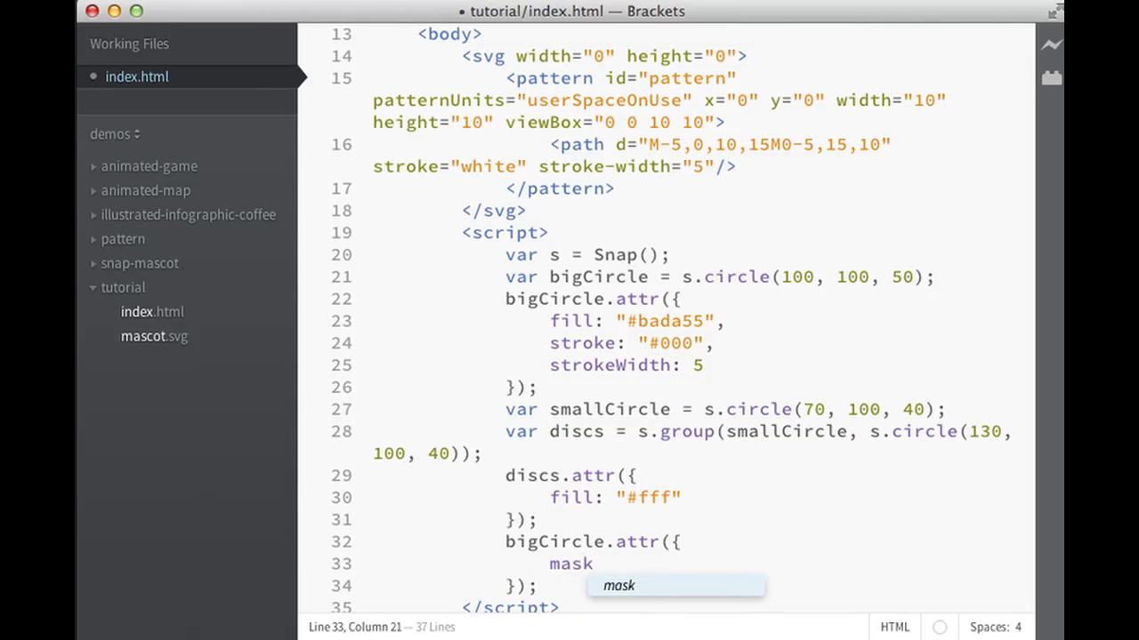
type(":")
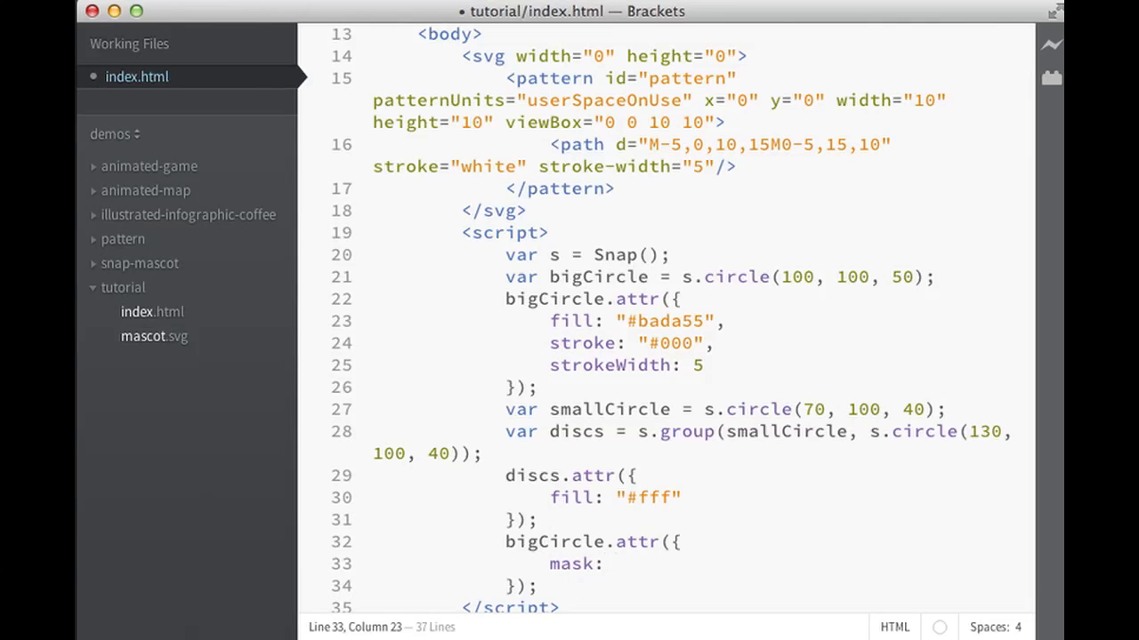
type("discs")
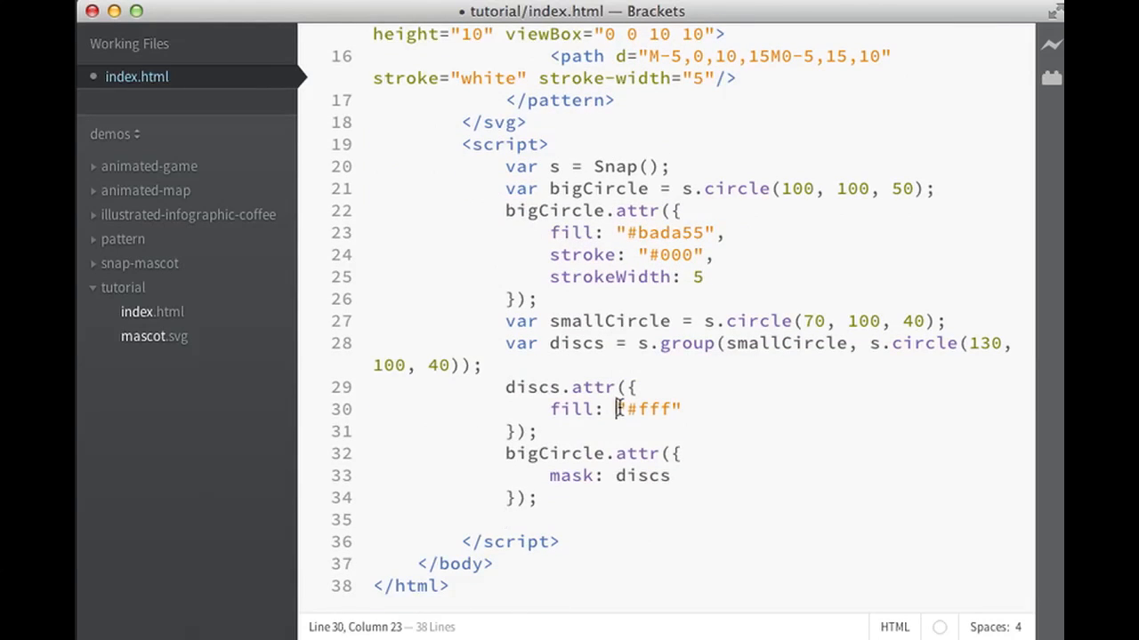
Replace the discs "#fff" fill with Snap("#pattern") and save.
left_click_drag(619, 407, 676, 408)
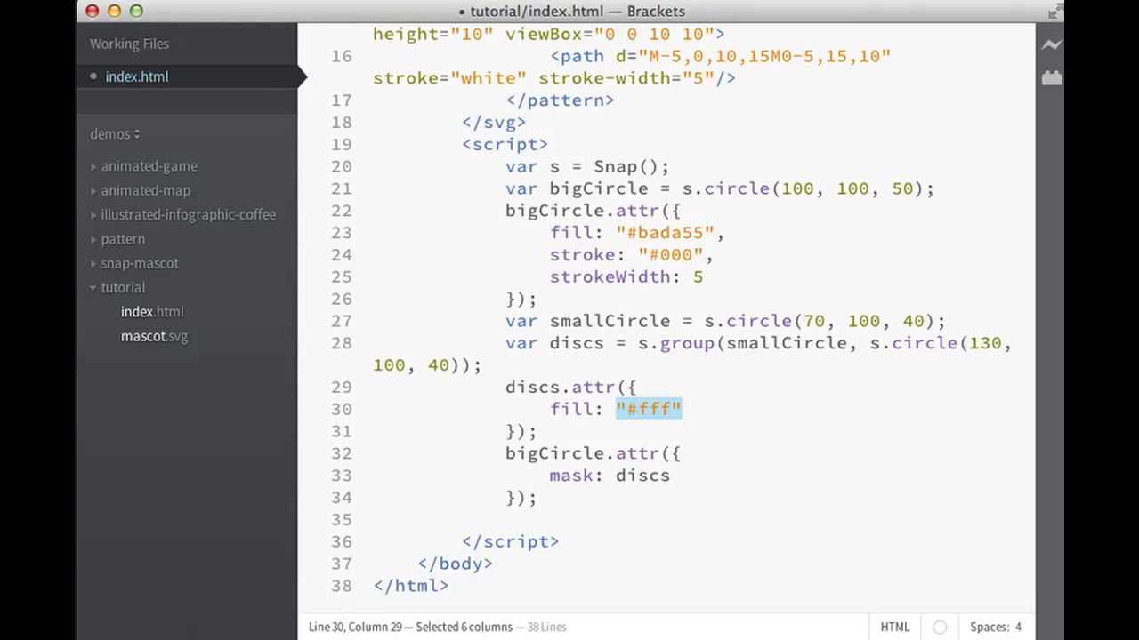
type("Snap()")
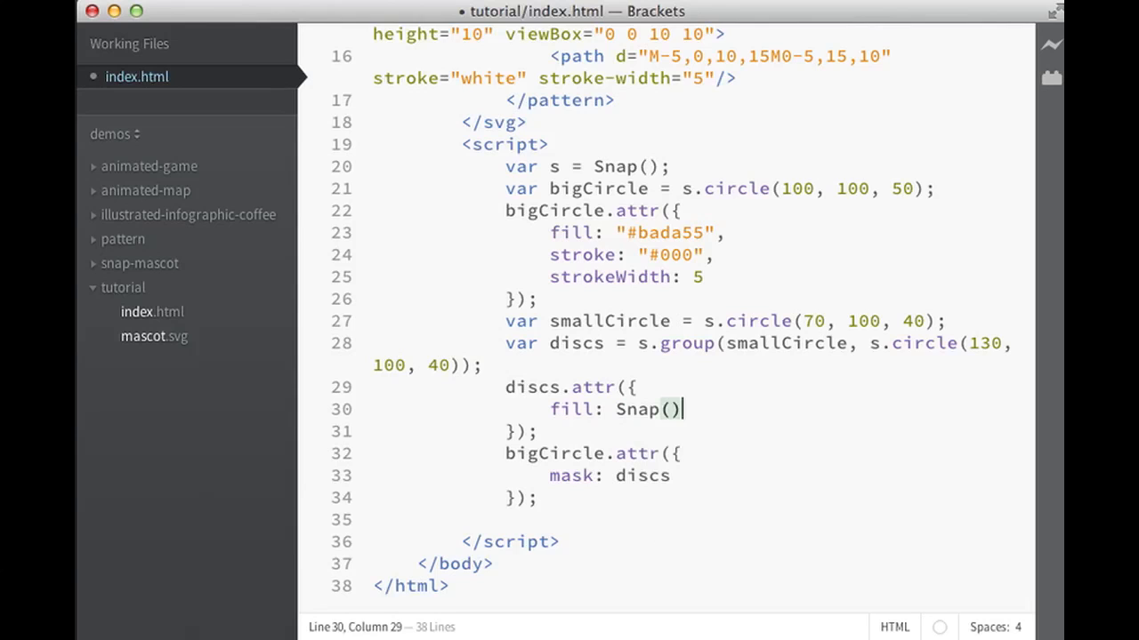
type("\"")
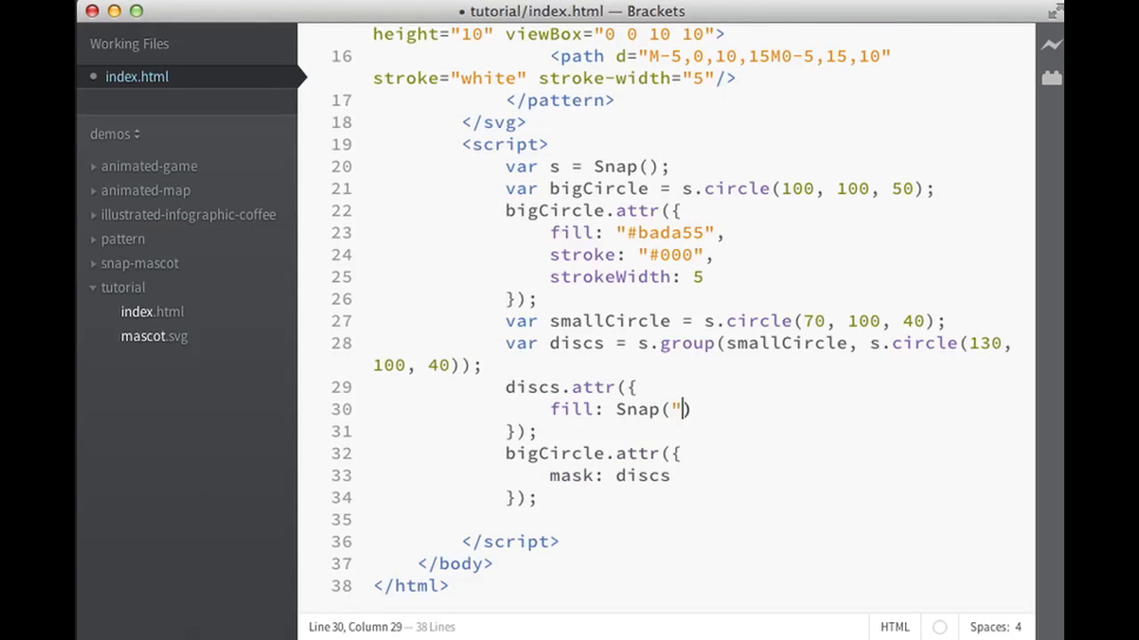
type("#pattern")
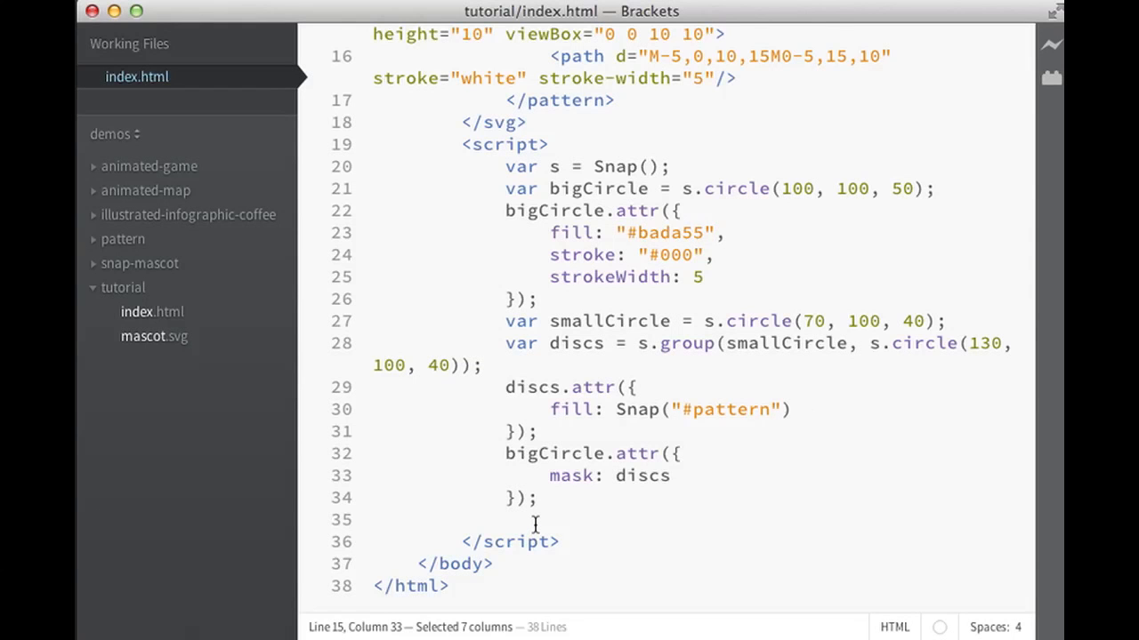
left_click(505, 519)
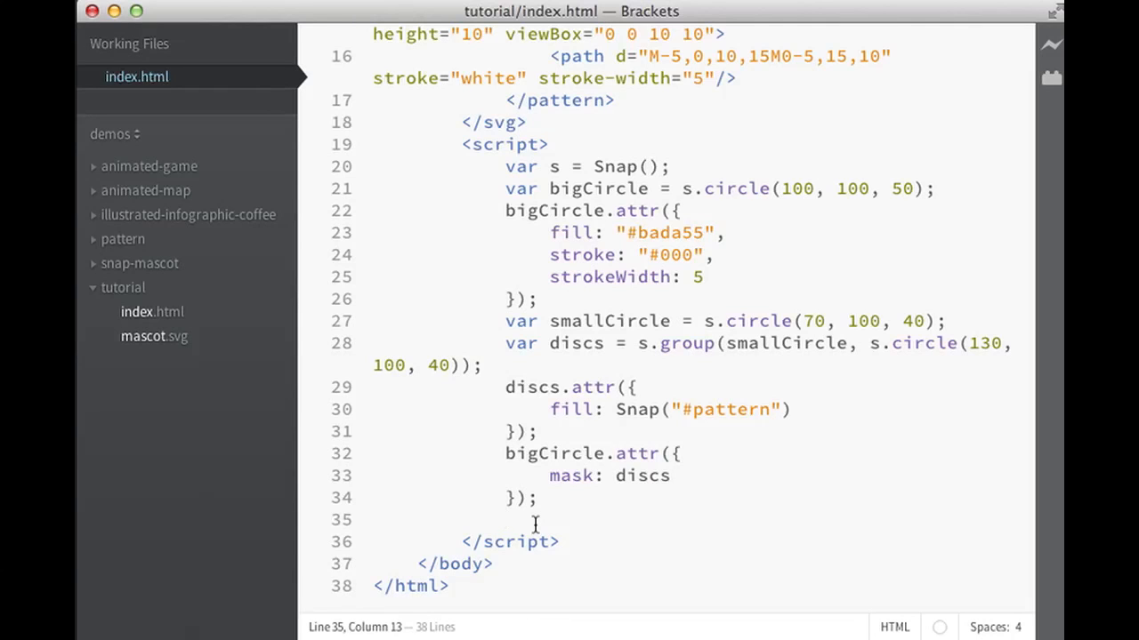
Write Snap.load("mascot.svg", function (f) { }) to load the mascot file.
type("Snap")
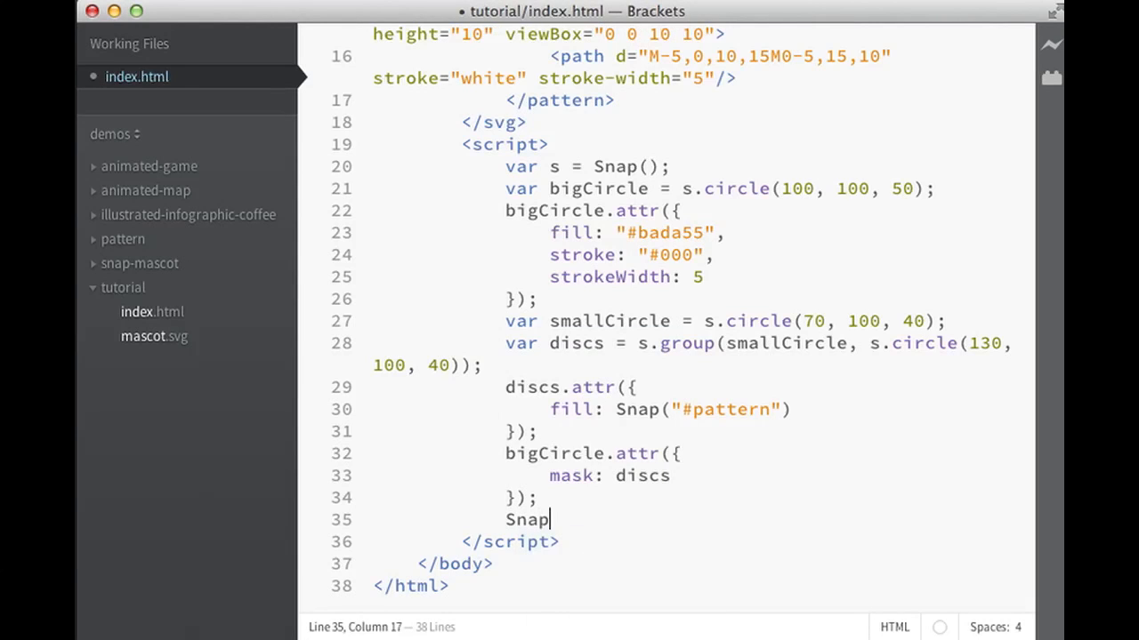
type(".load(\"")
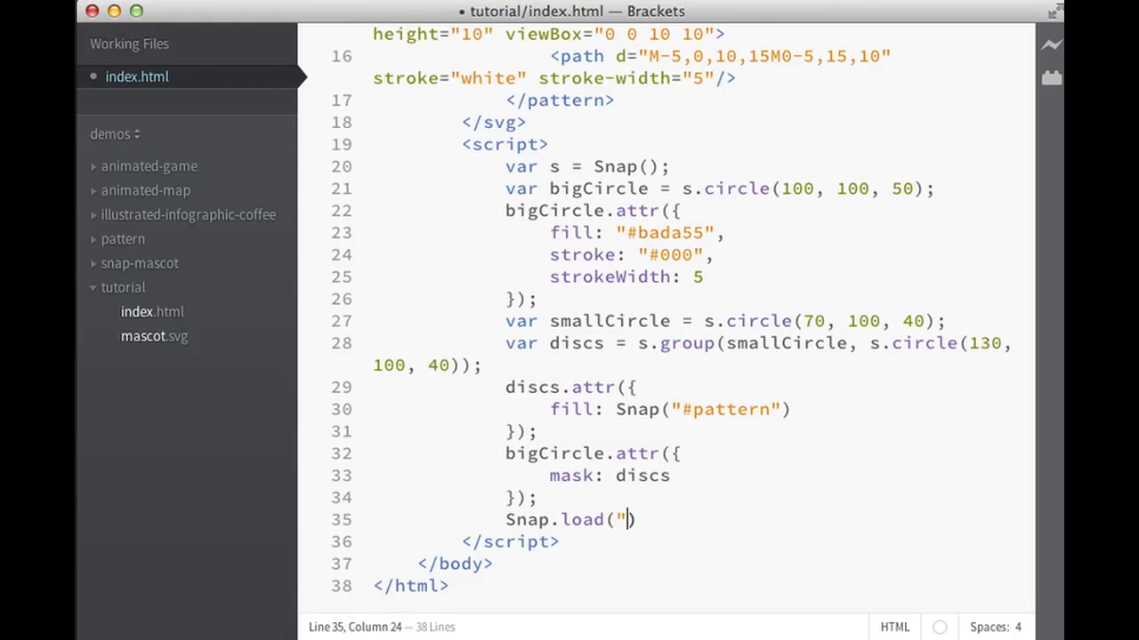
type("mas")
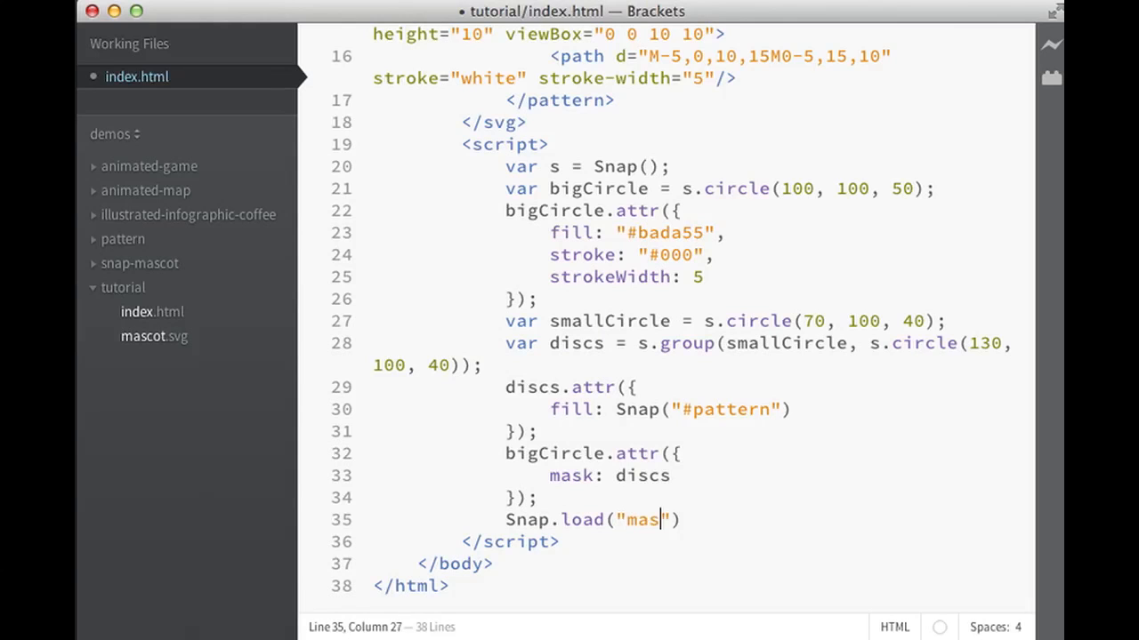
type("cot.sv")
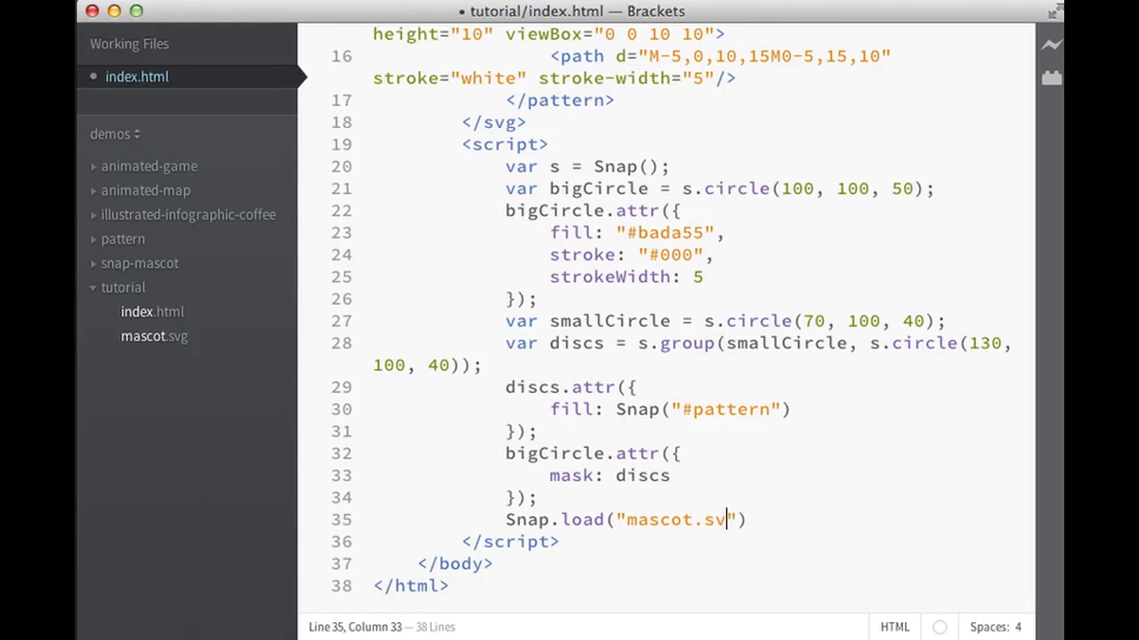
type("g")
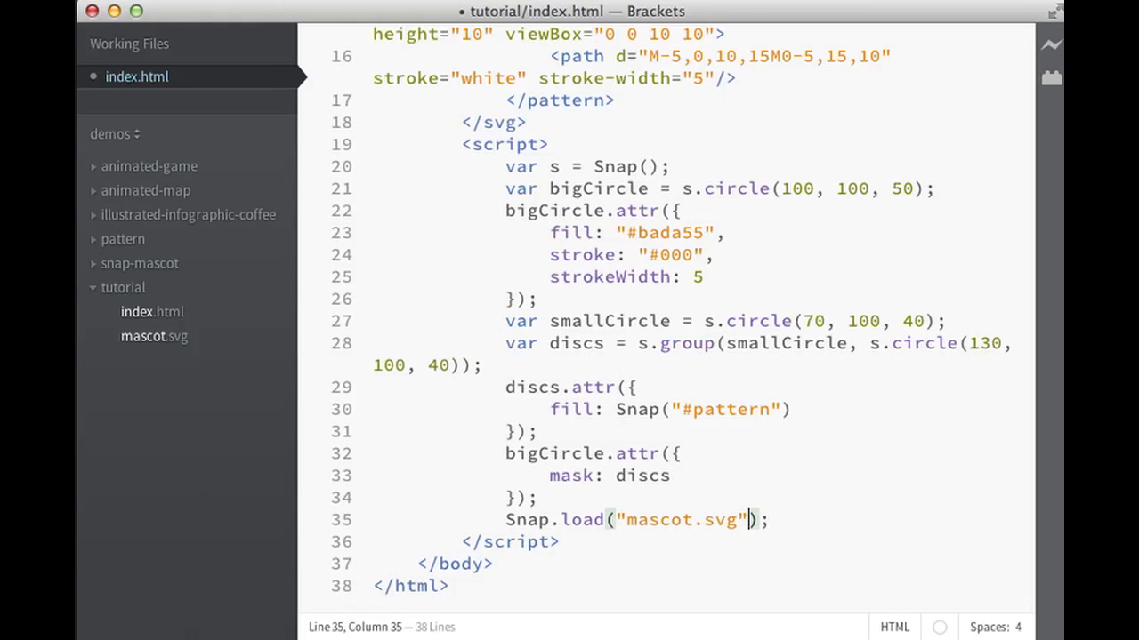
type(", f")
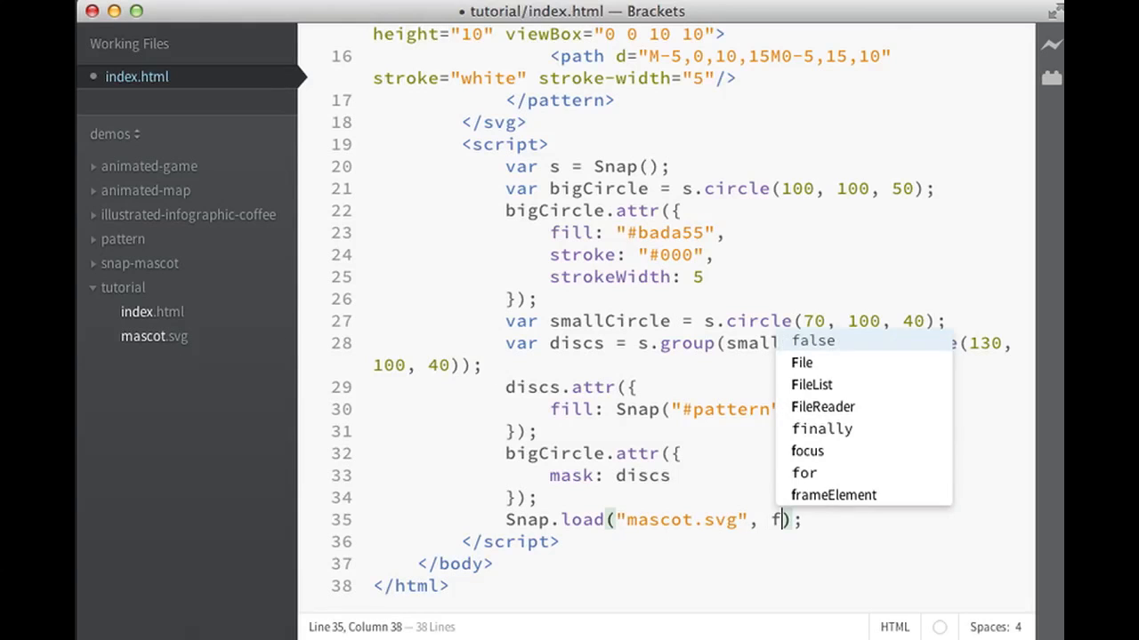
type("unction")
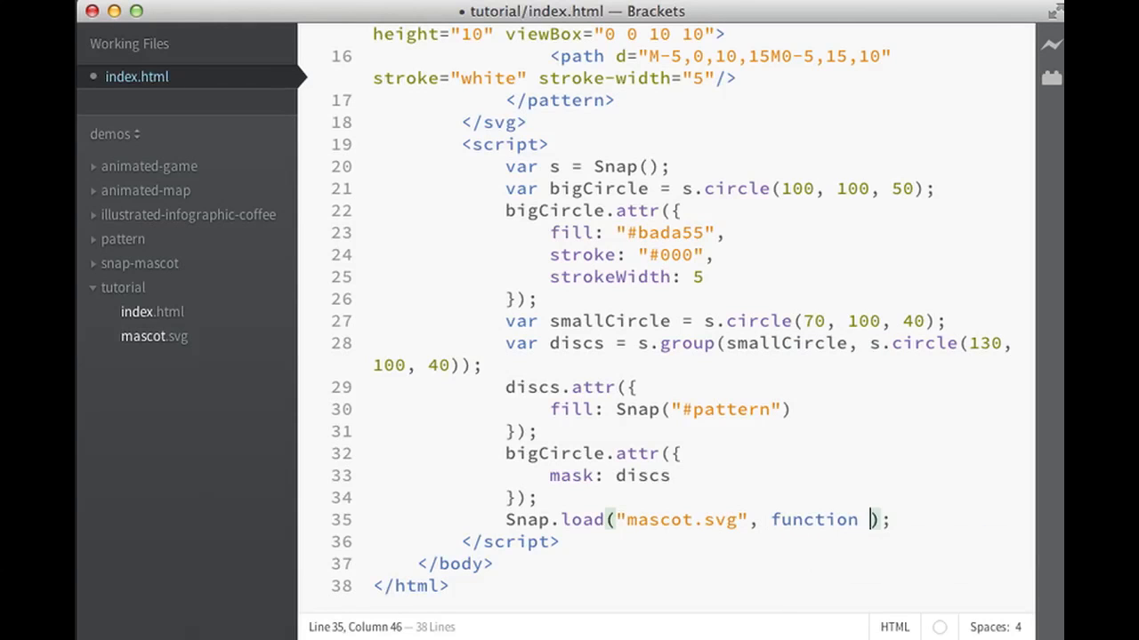
type("(f")
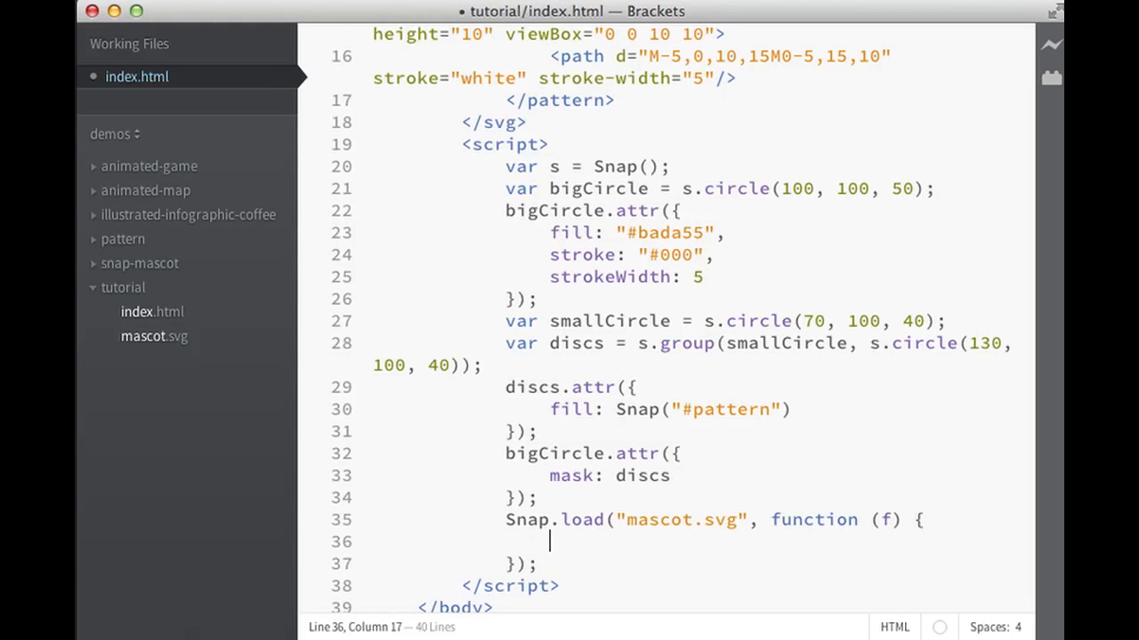
Inside the callback, append f.select("g") to the paper with s.append and save.
type("f")
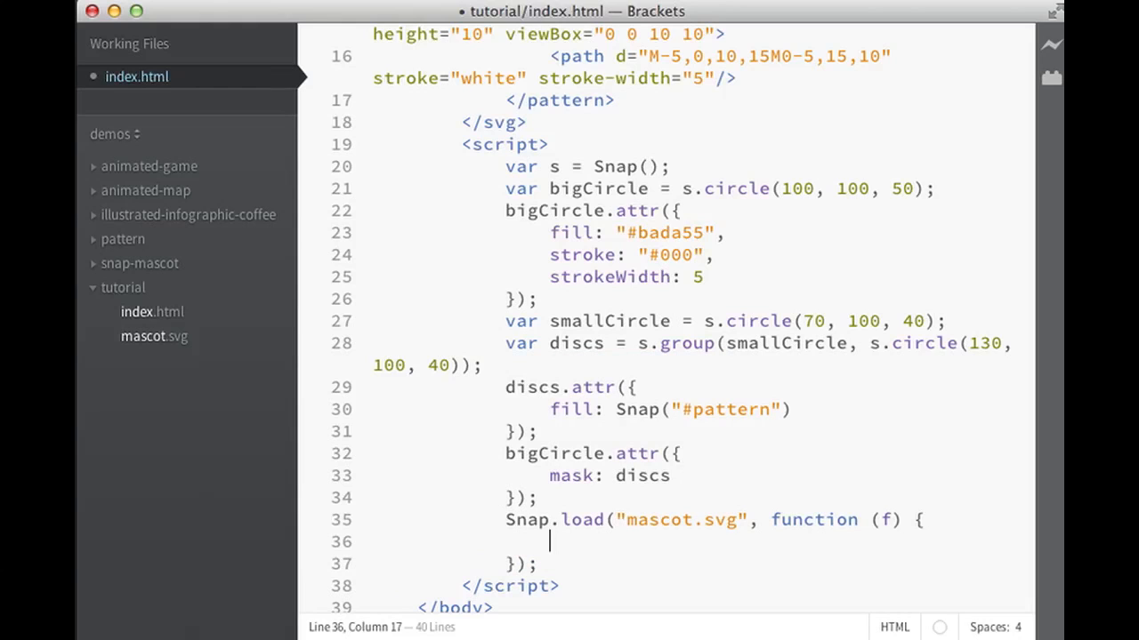
type("s")
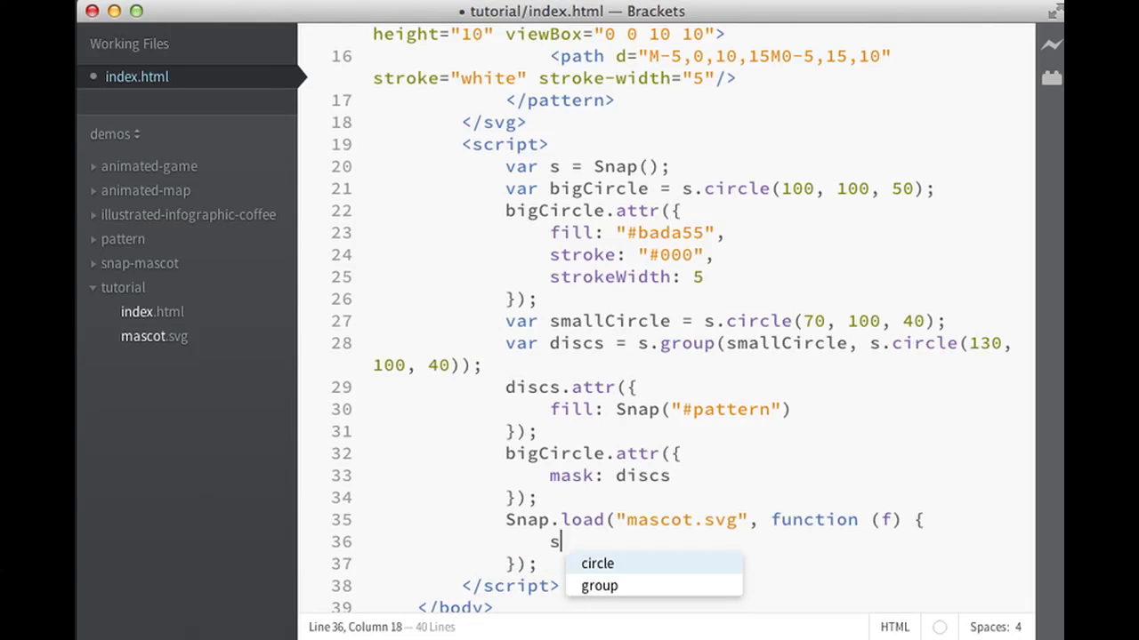
type(".")
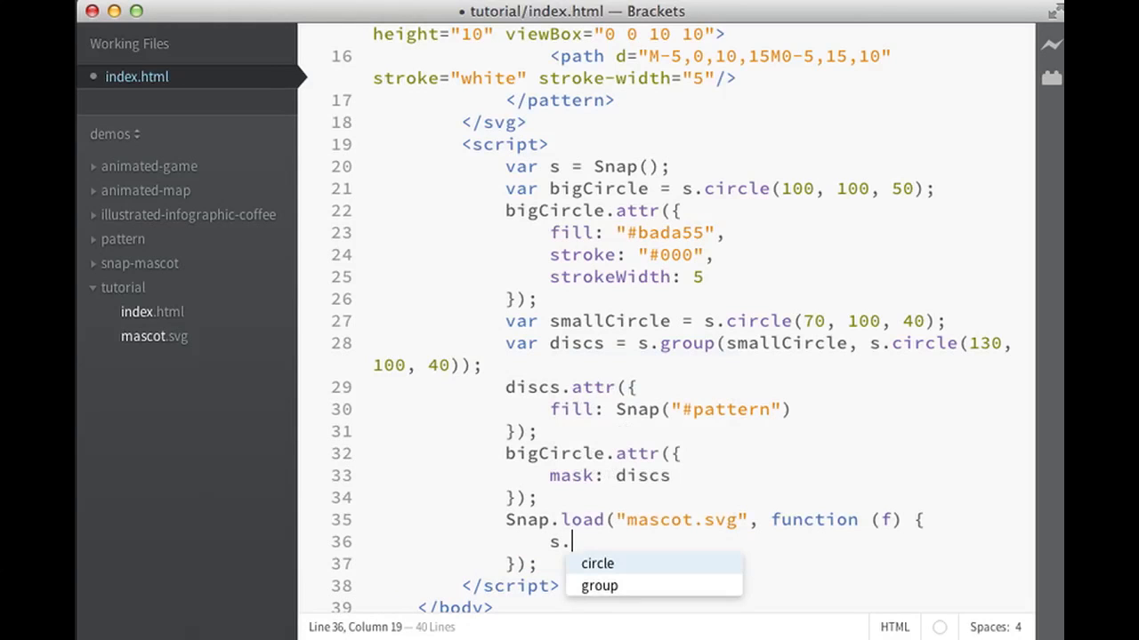
type("append")
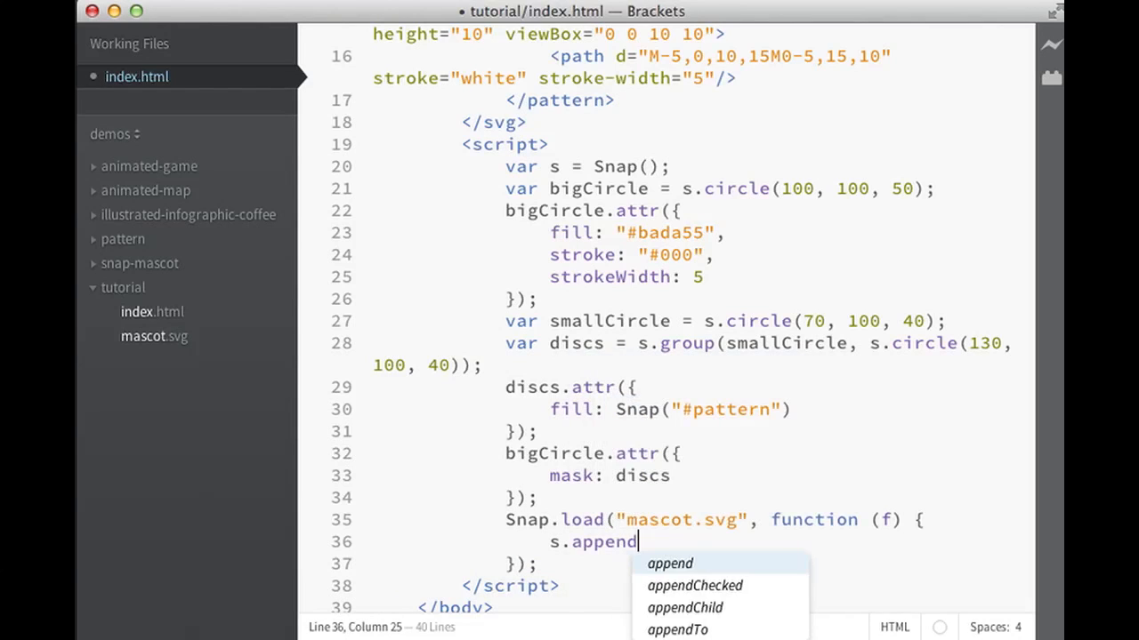
type("(")
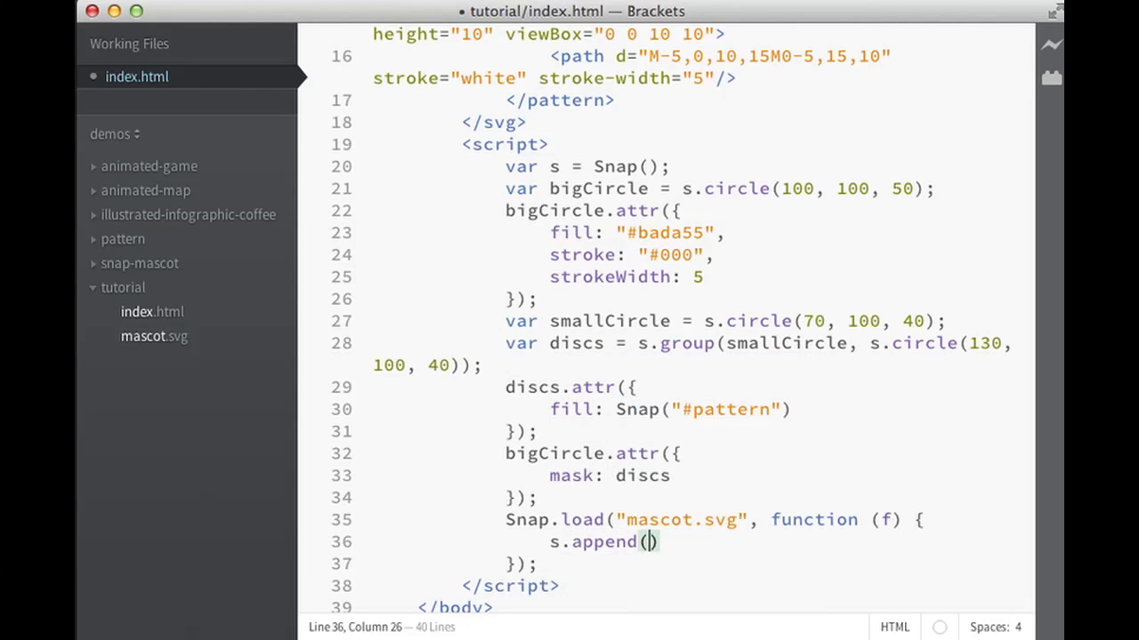
type("f.select(\"")
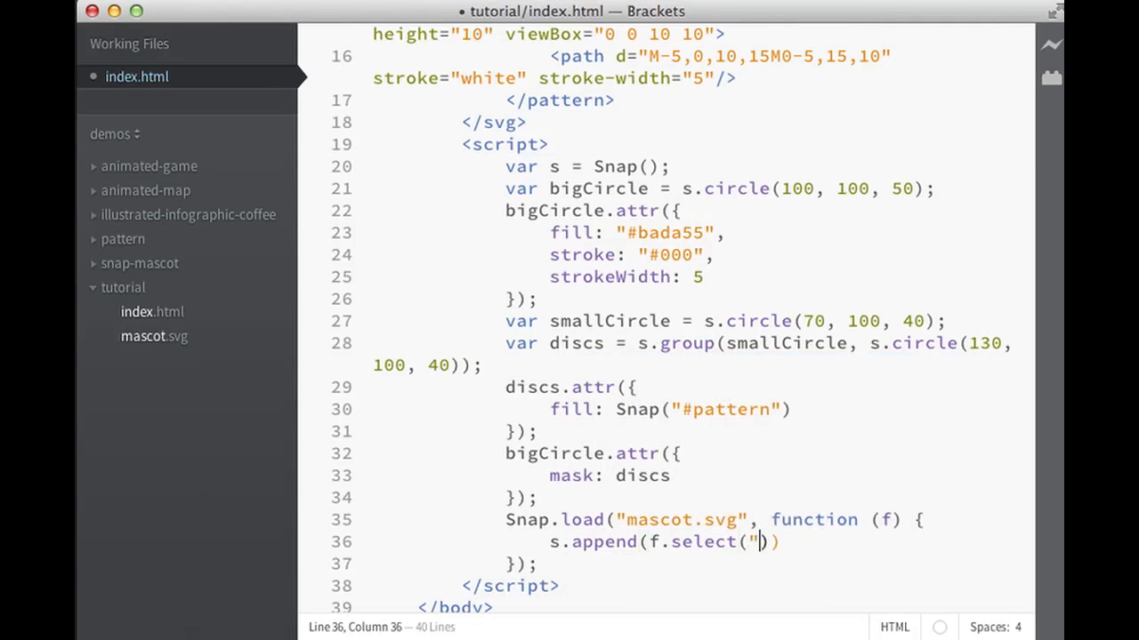
type("g\"")
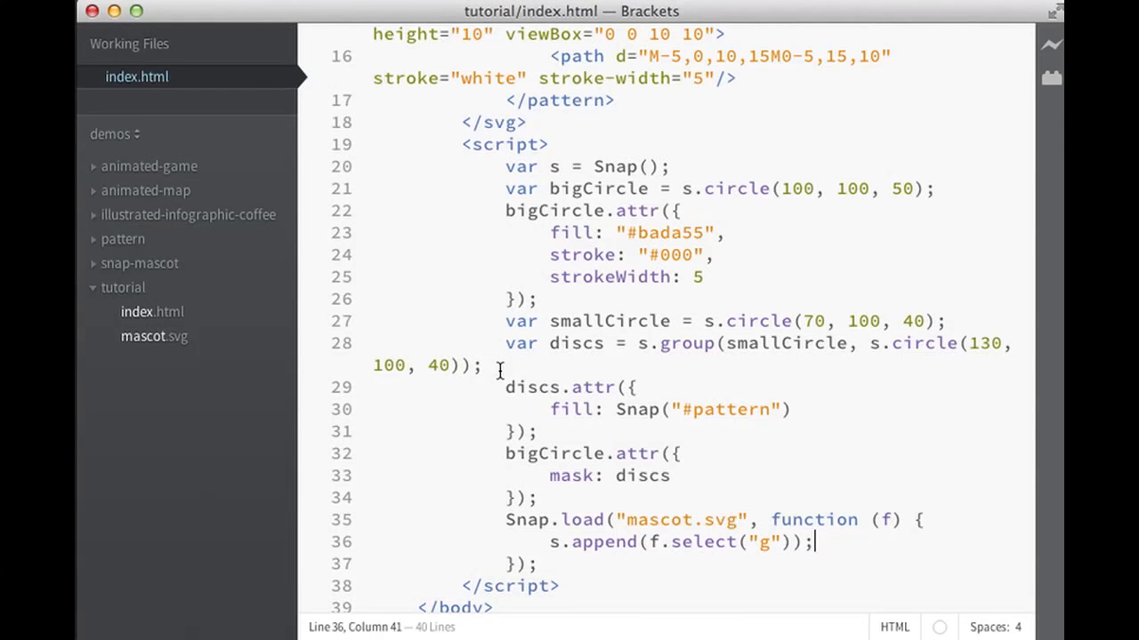
Store f.select("g") in var g, append g instead, and add g.drag();.
type("v")
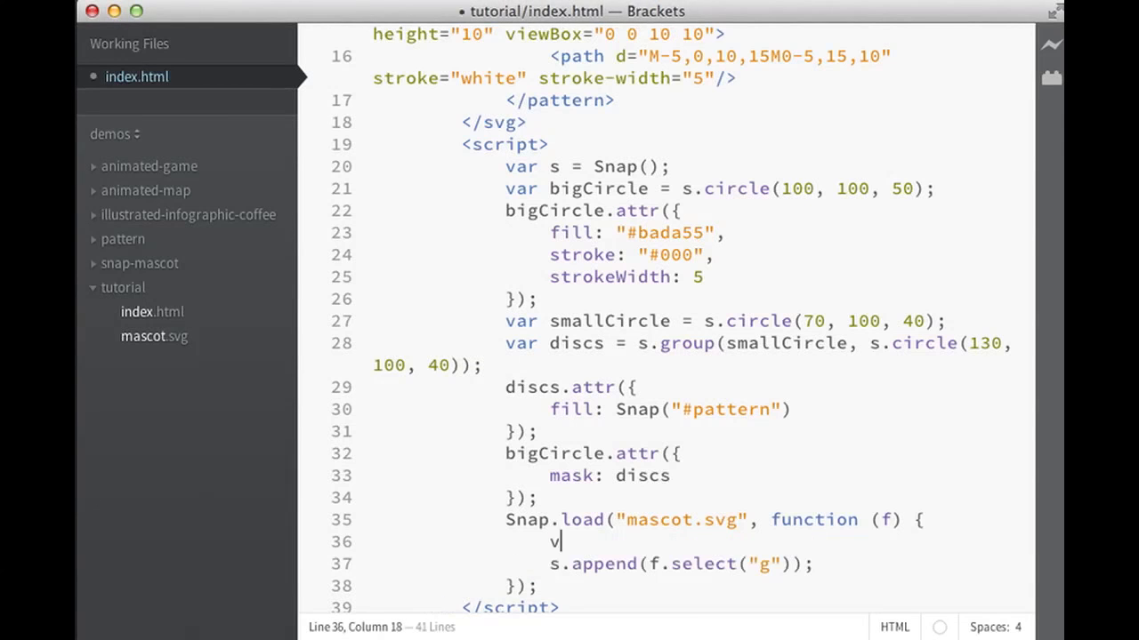
type("ar g =")
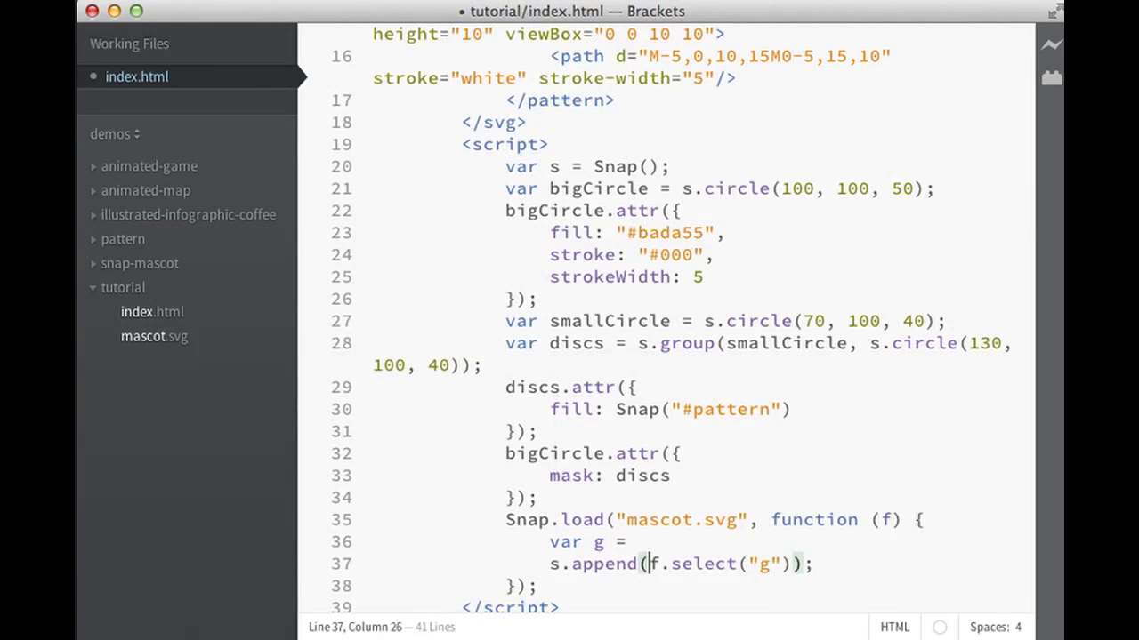
type("f.select(\"g\")")
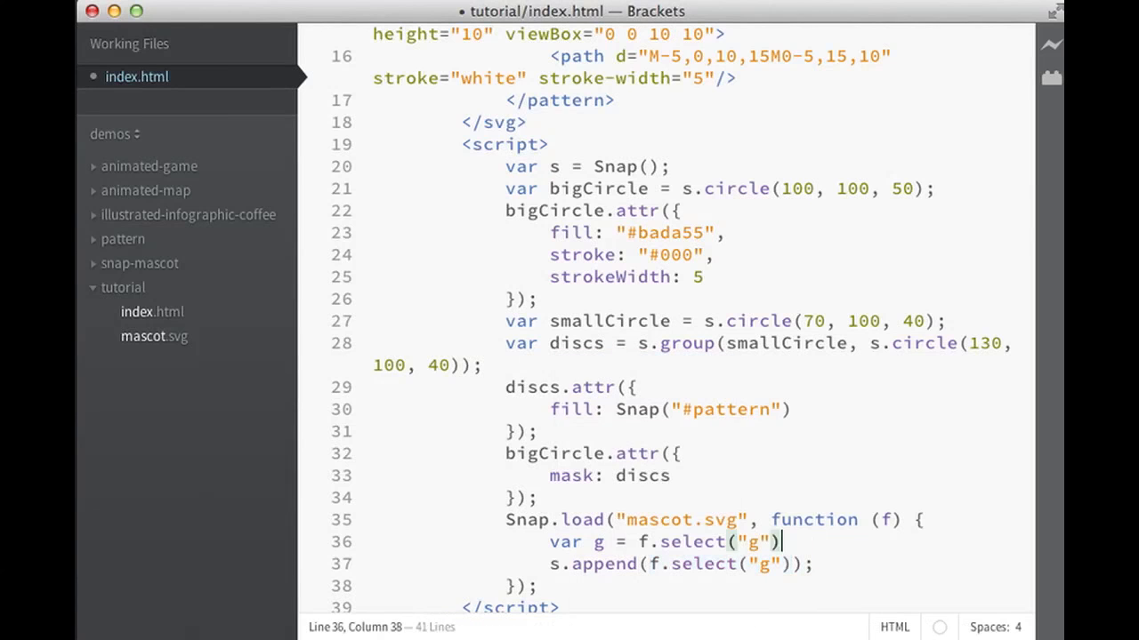
left_click_drag(662, 564, 786, 564)
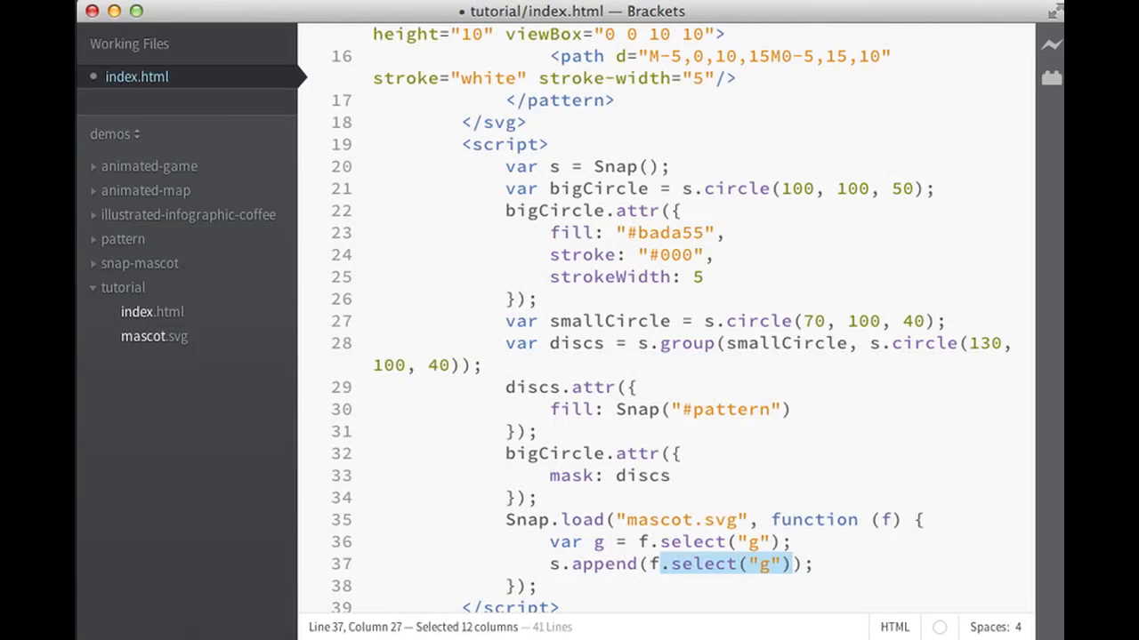
type("g")
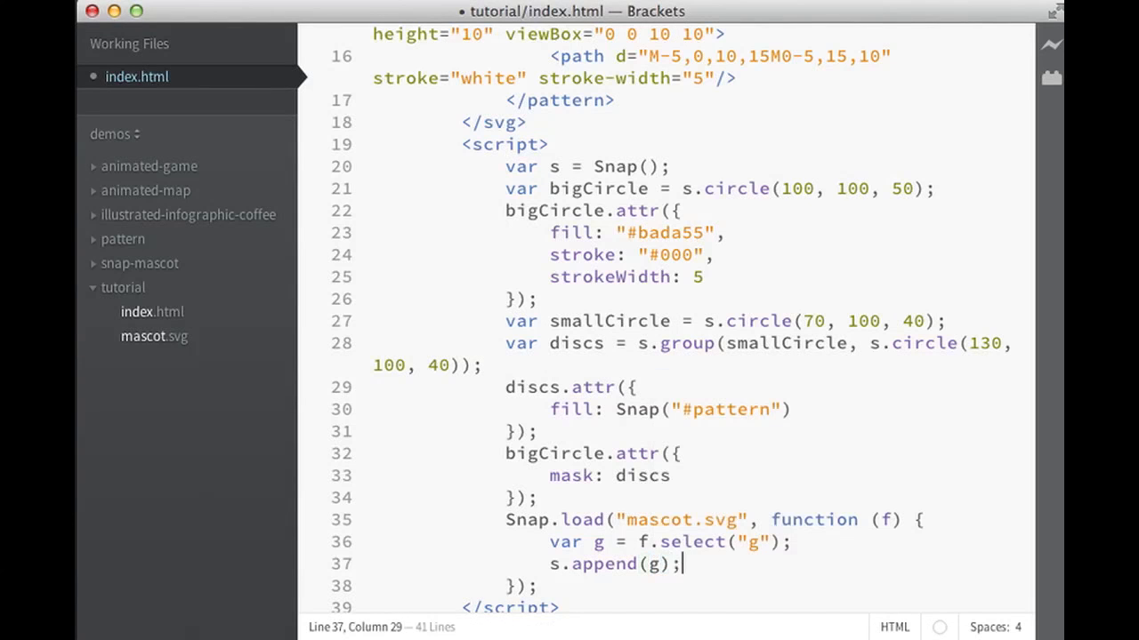
type("g")
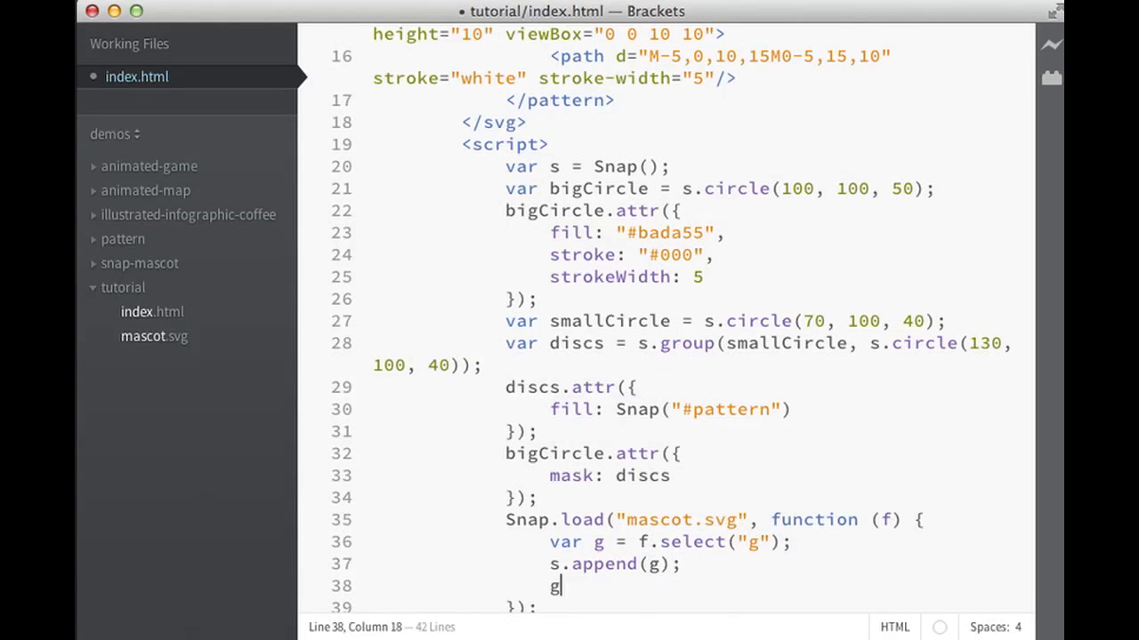
type("drag();")
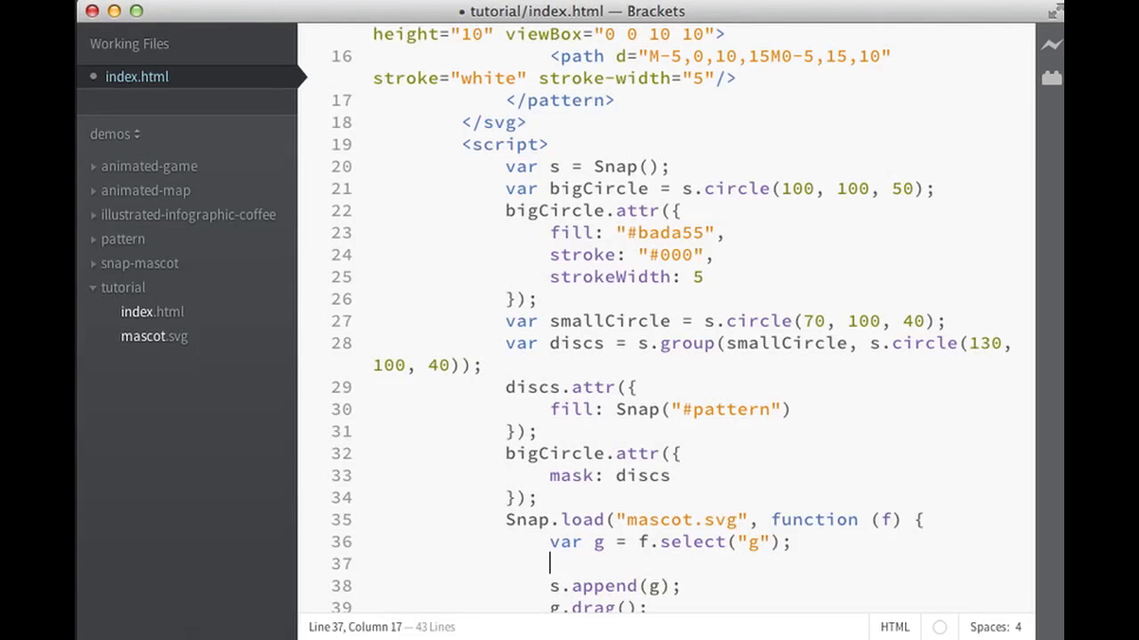
mouse_move(907, 331)
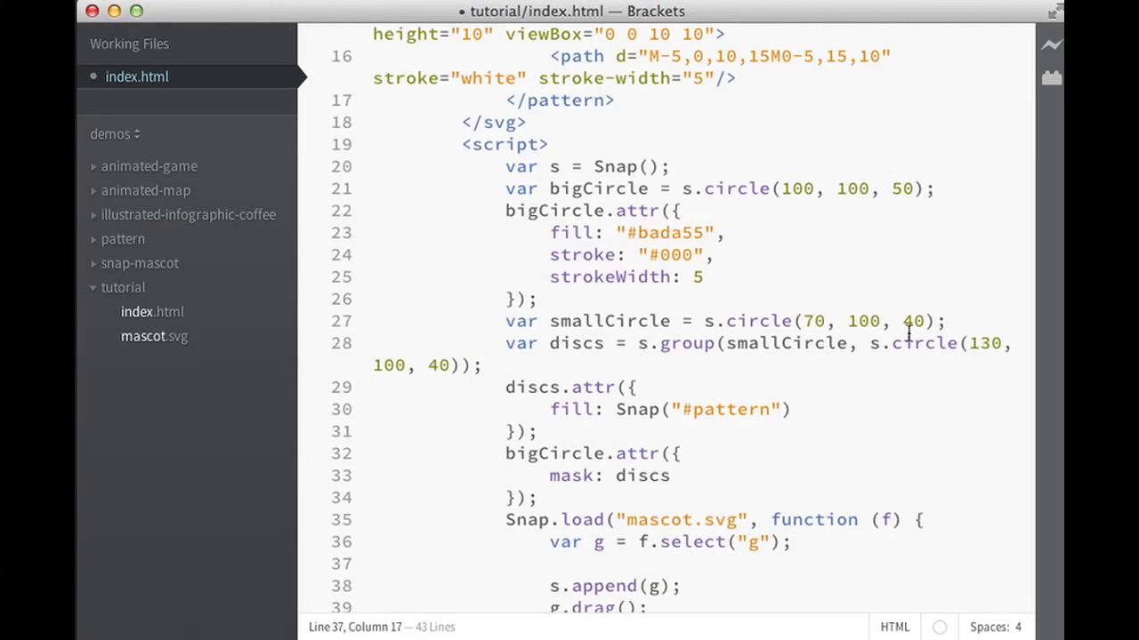
Write the lookup f.select("polygon[fill='#09B39C']") for the mascot's teal polygons.
type("f.select")
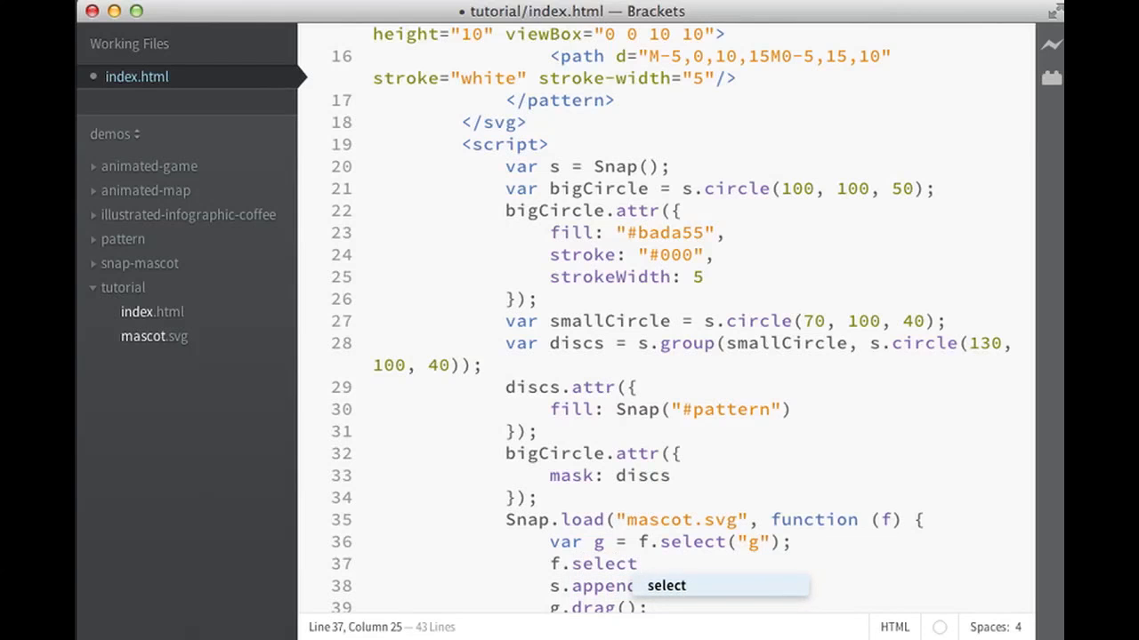
type("(\"\")")
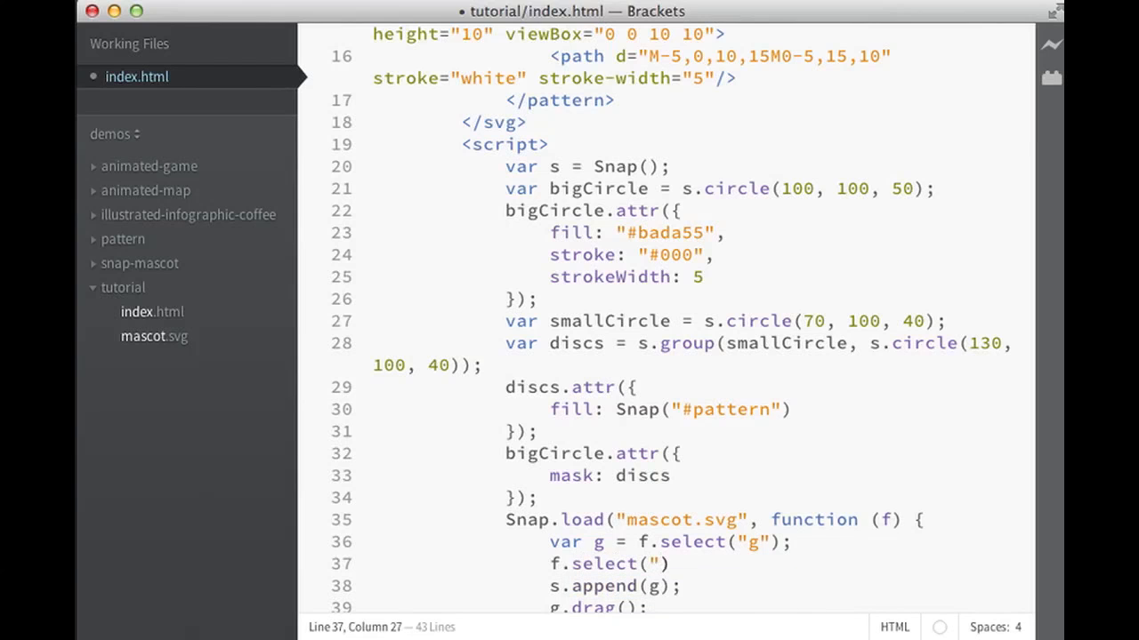
type("poly")
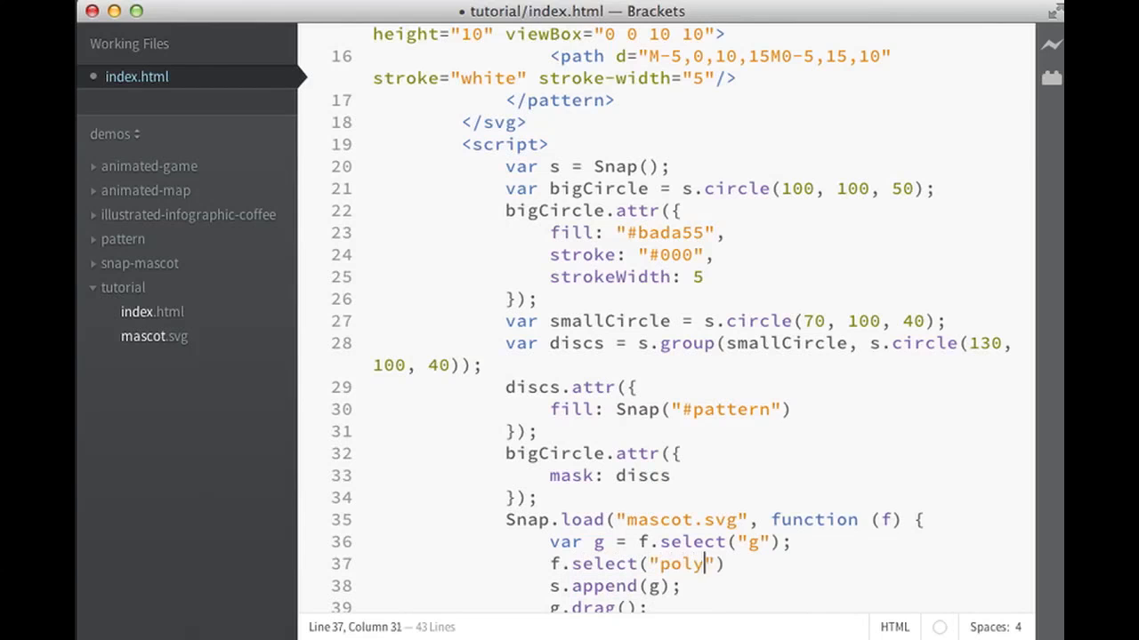
type("gon")
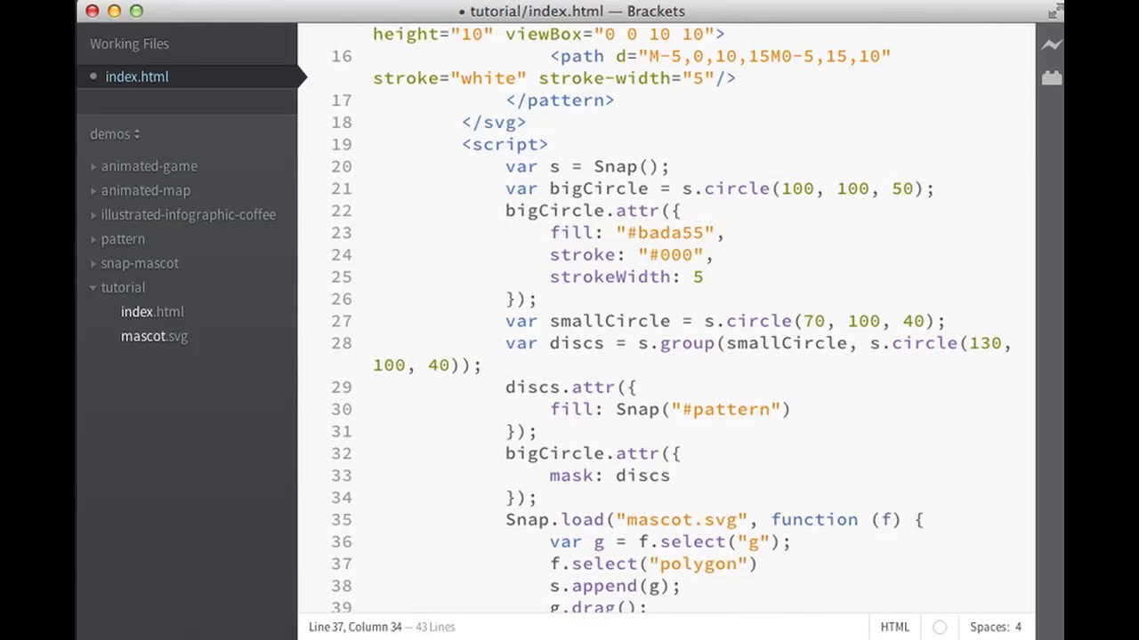
type("[]")
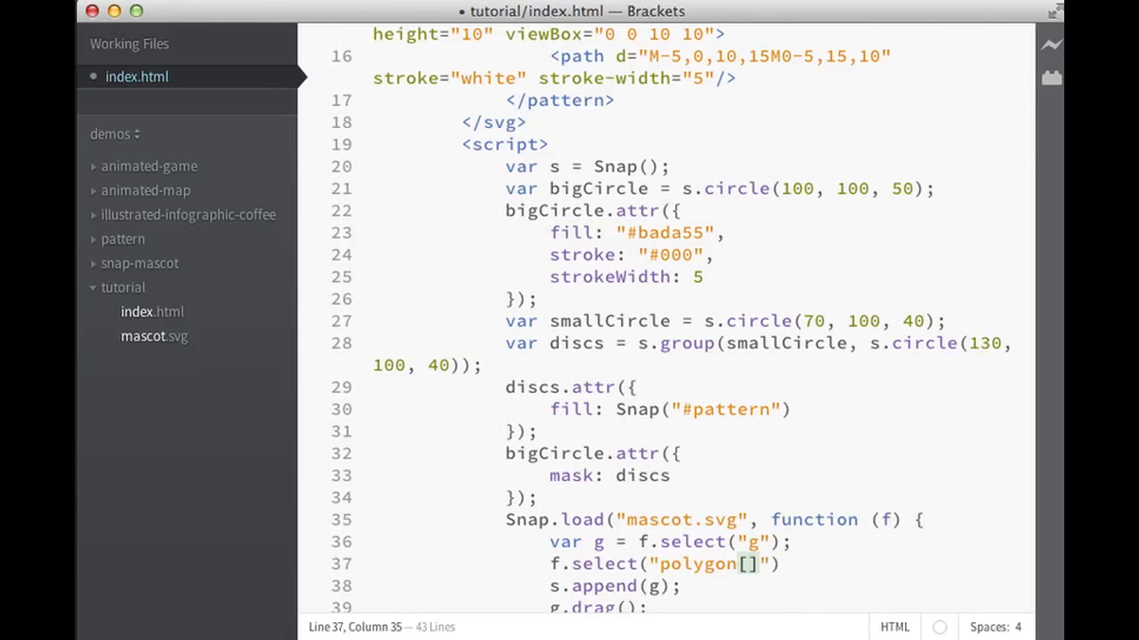
type("fill")
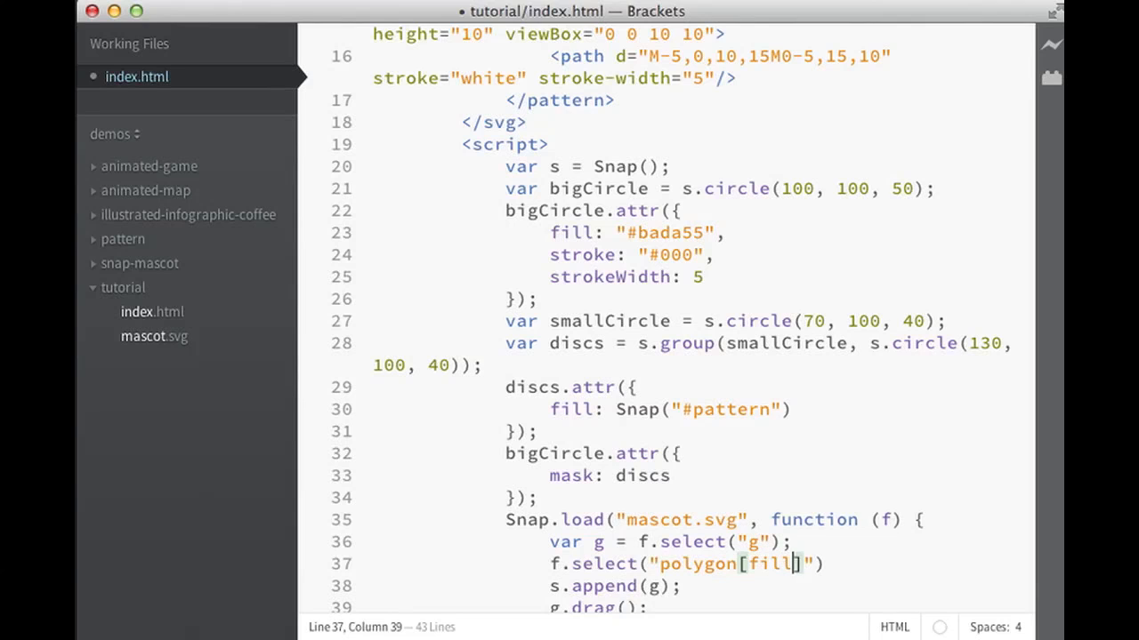
type("=''")
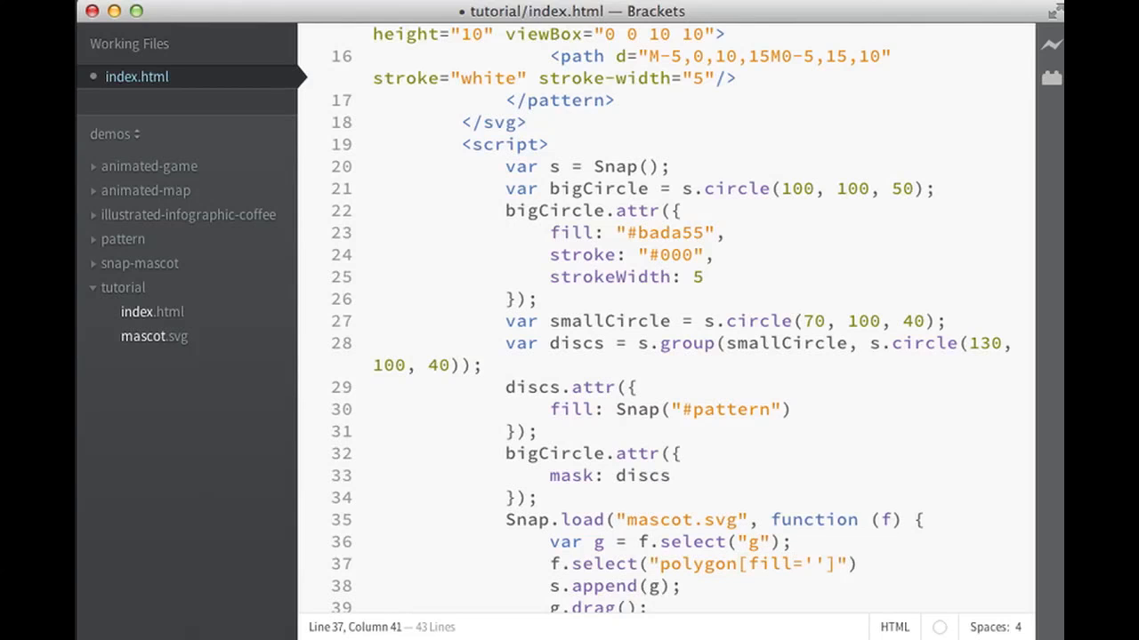
type("#90")
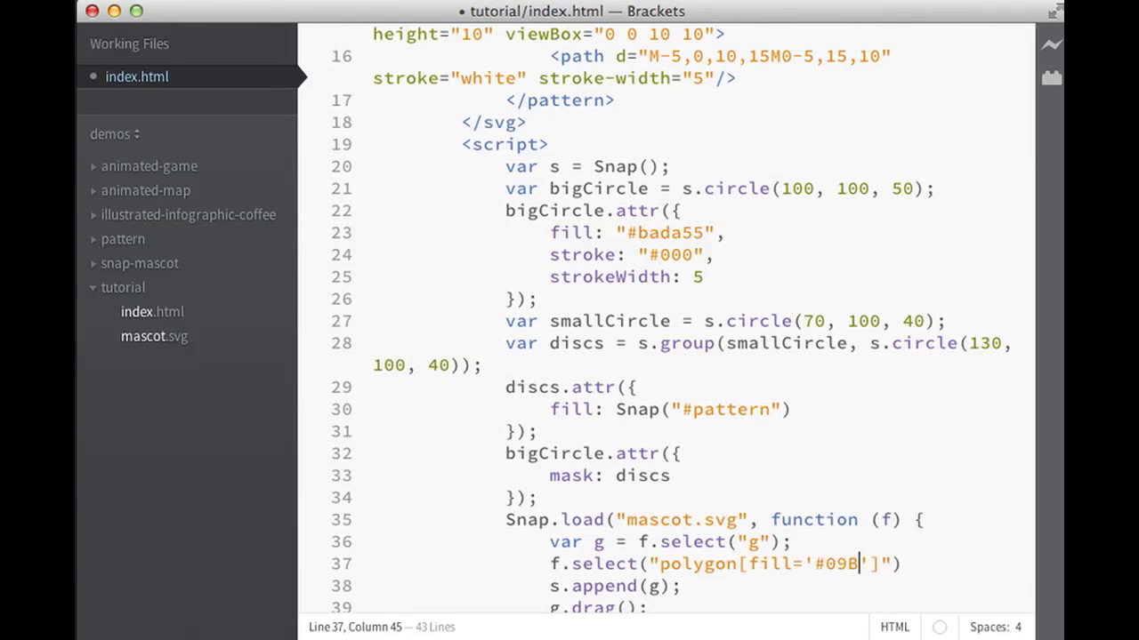
type("39C")
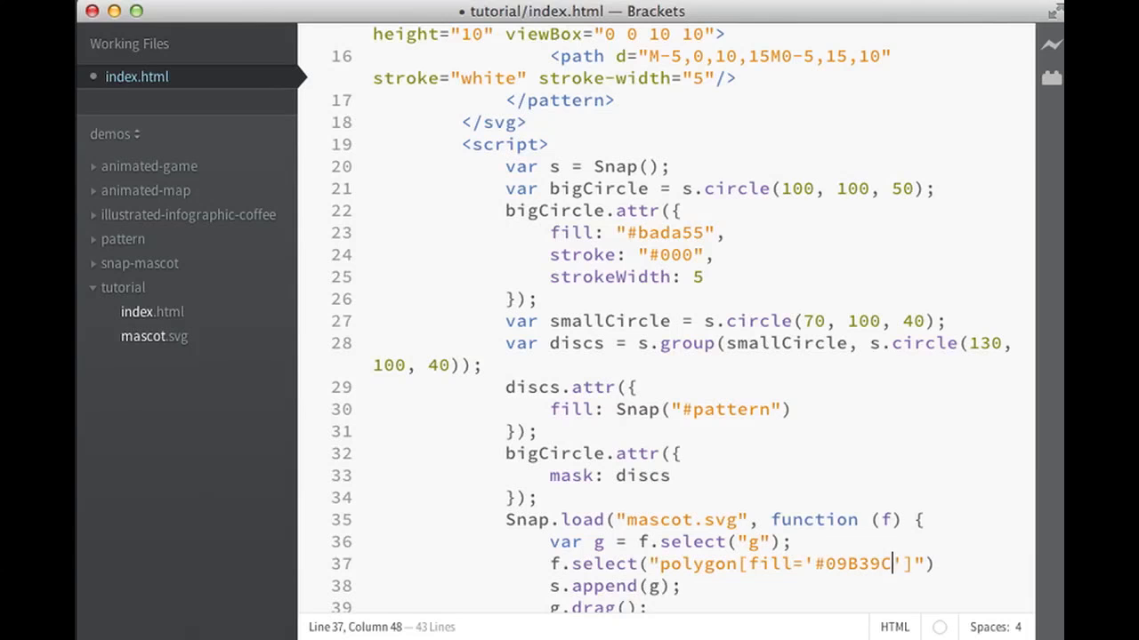
Chain .attr({ fill: "#fc0" }) to recolour them yellow, save, and begin changing select to selectAll.
type(".attr(")
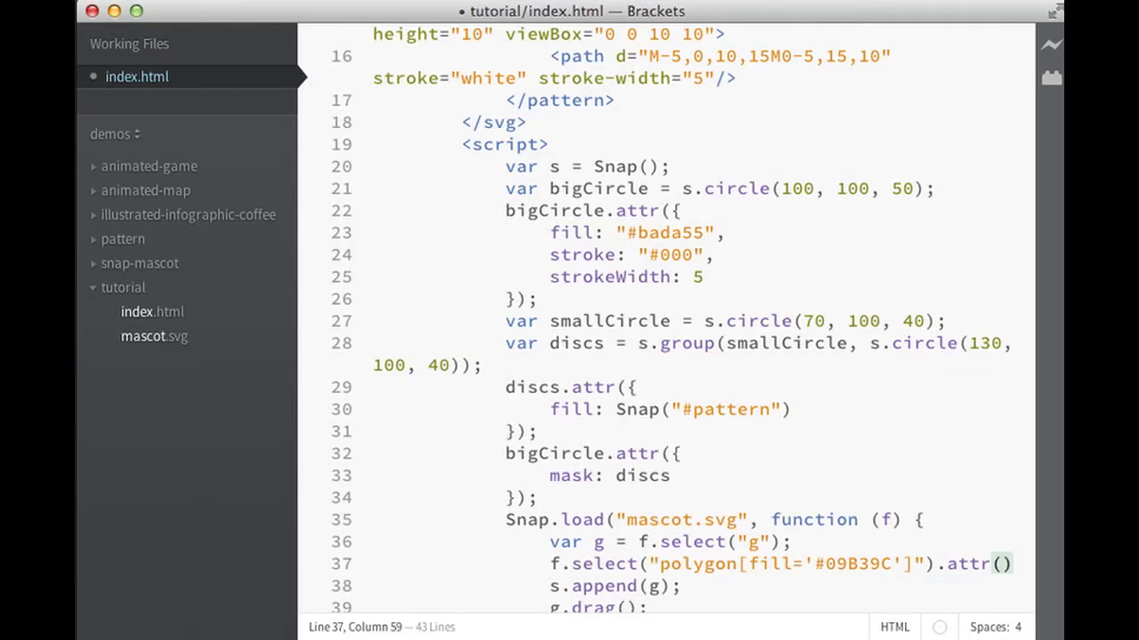
type("{}")
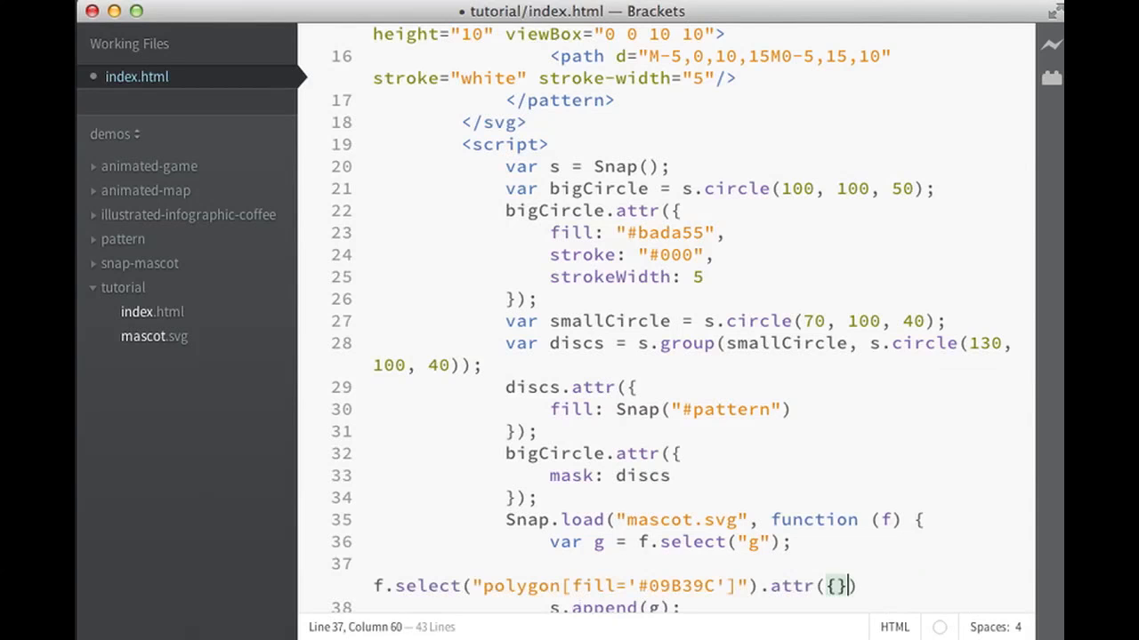
key("enter")
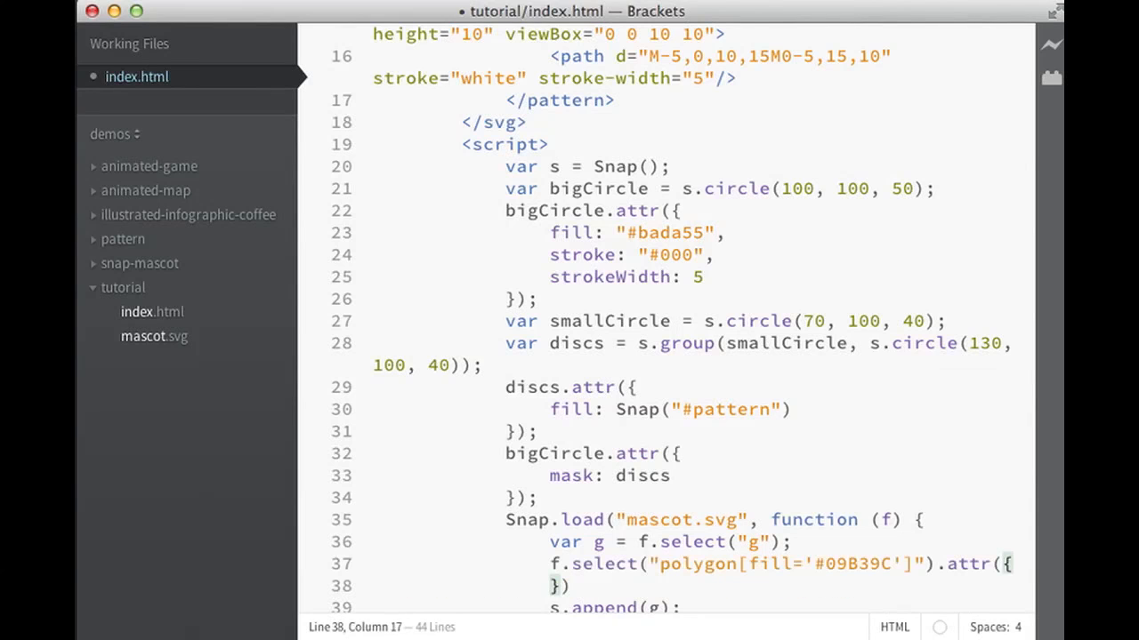
type("fill: \"#f")
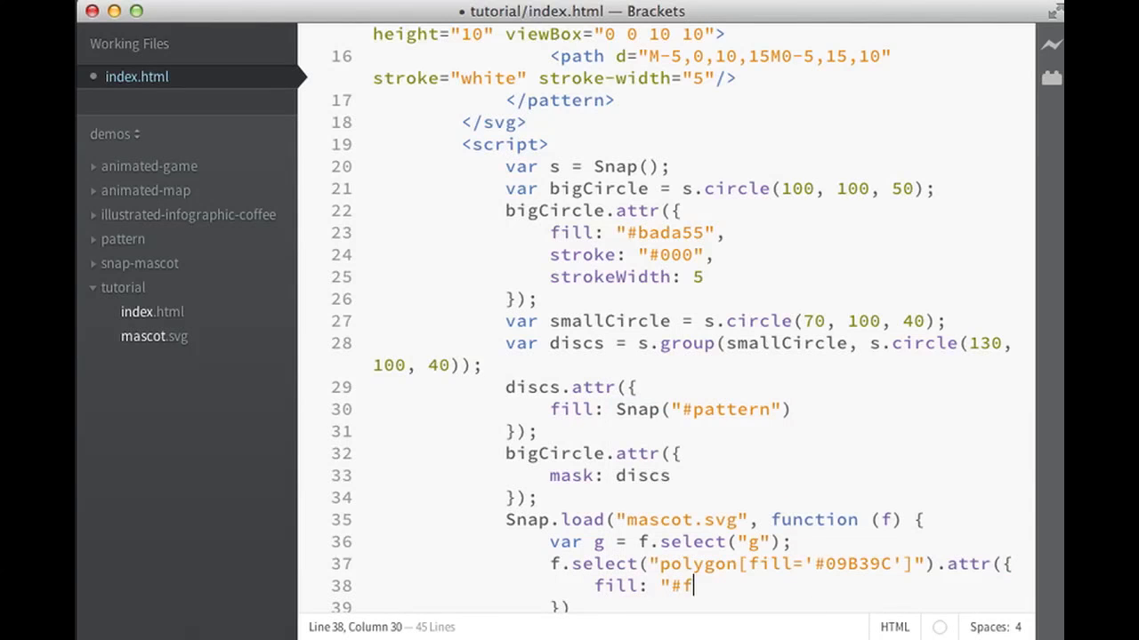
type("co\"")
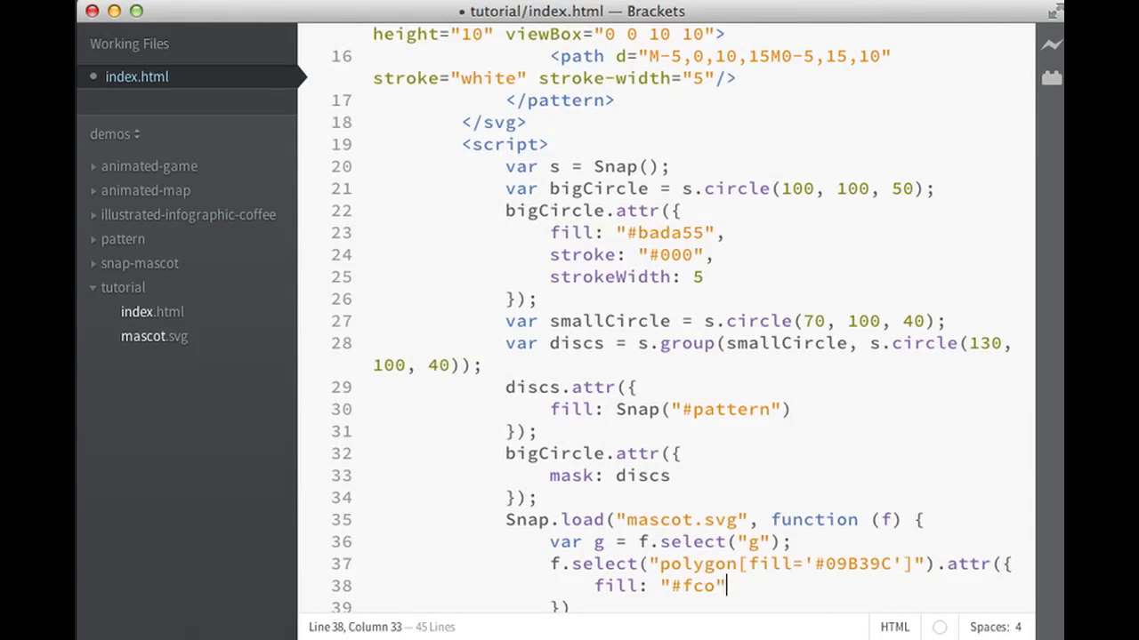
key("Backspace")
type("0")
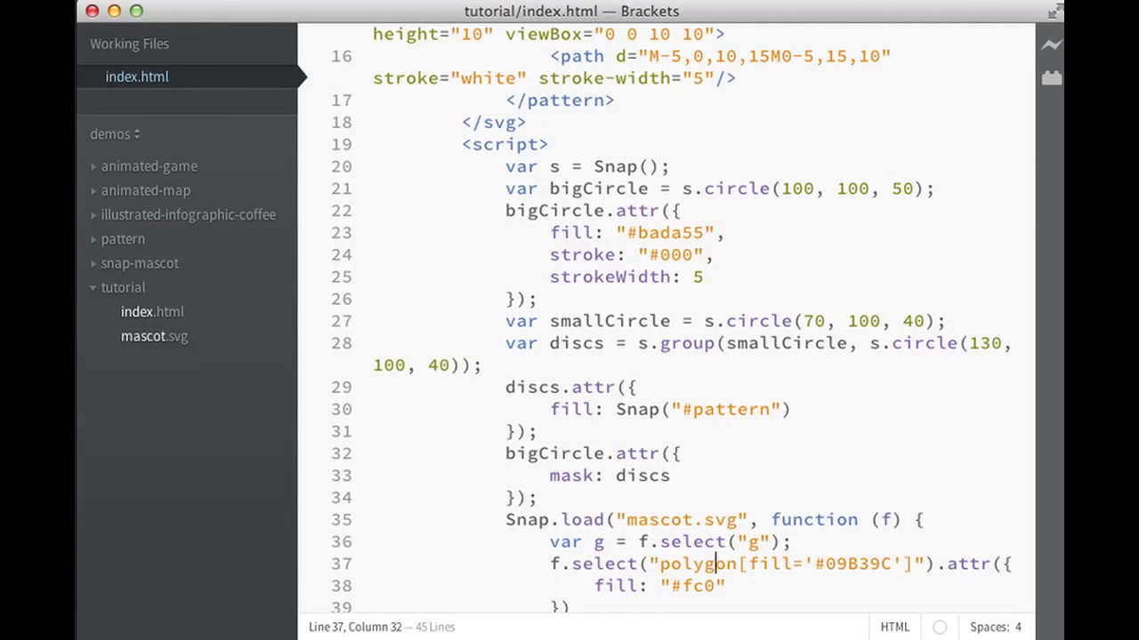
type("A")
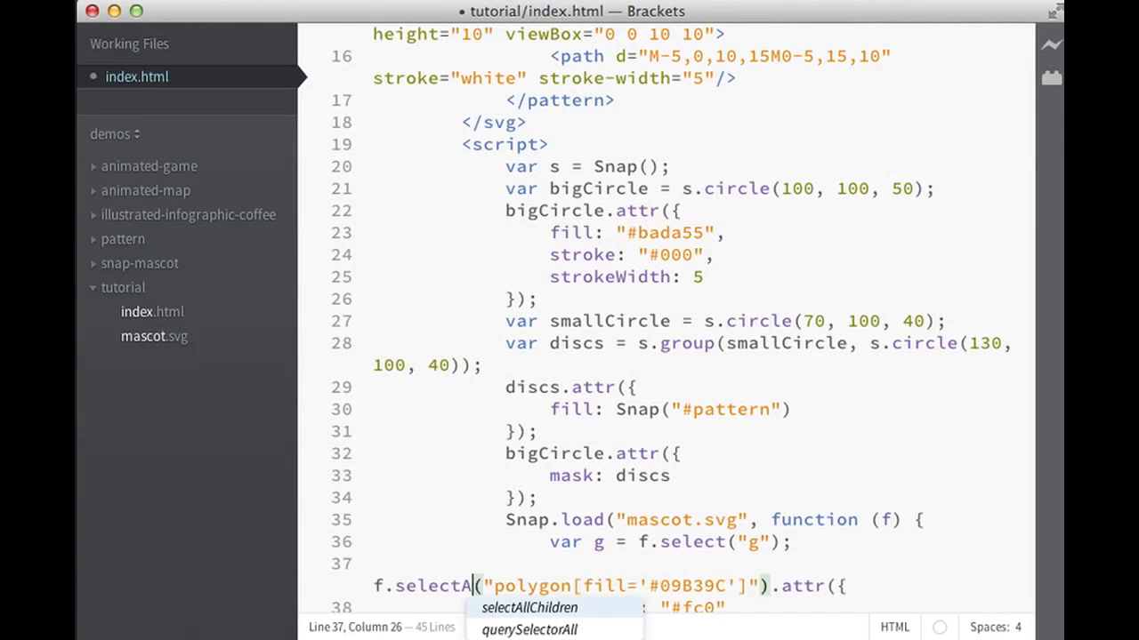